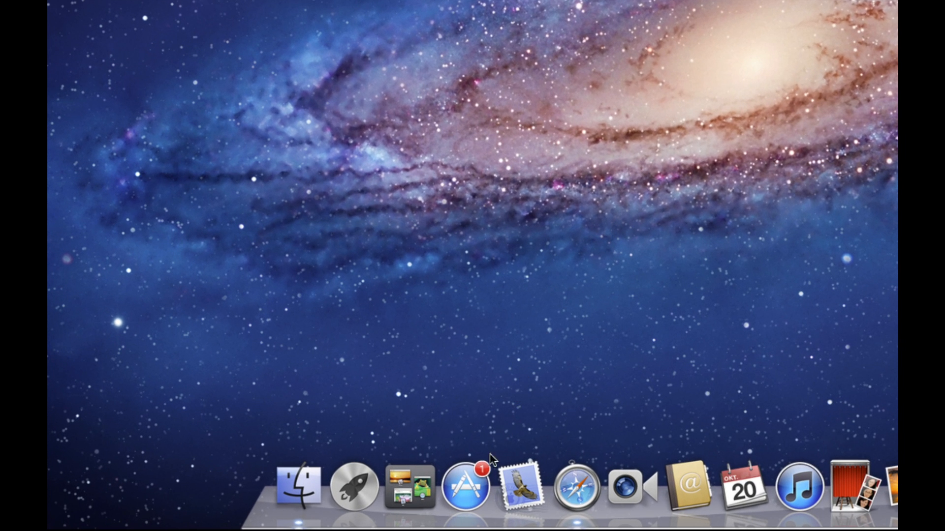
# View the already installed OS X Lion in the Mac App Store.
pyautogui.click(467, 491)
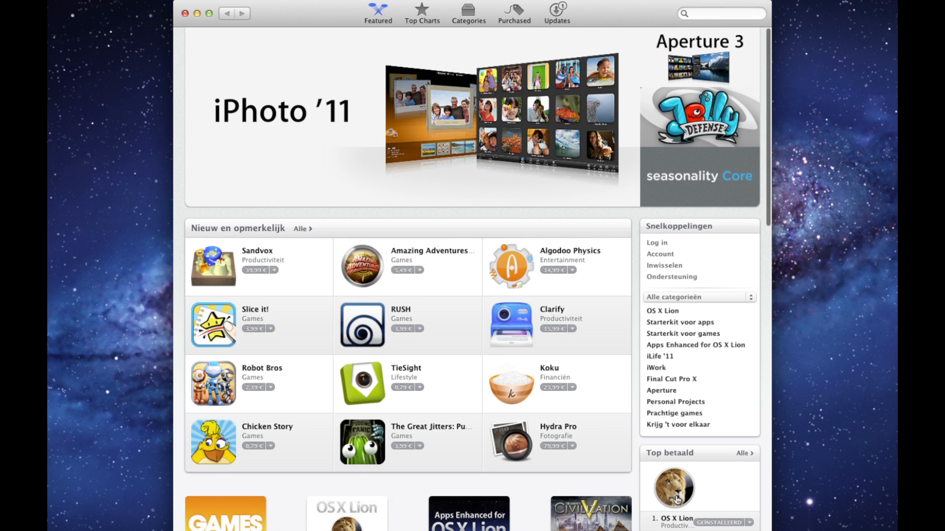
pyautogui.click(675, 487)
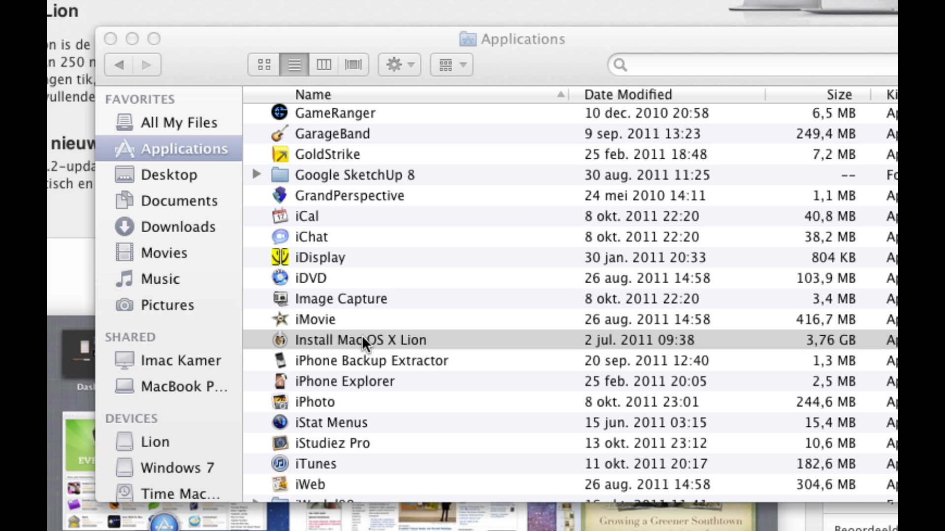
# Launch Install Mac OS X Lion, agree to the license, install on disk Lion and authorise with the password.
pyautogui.doubleClick(360, 339)
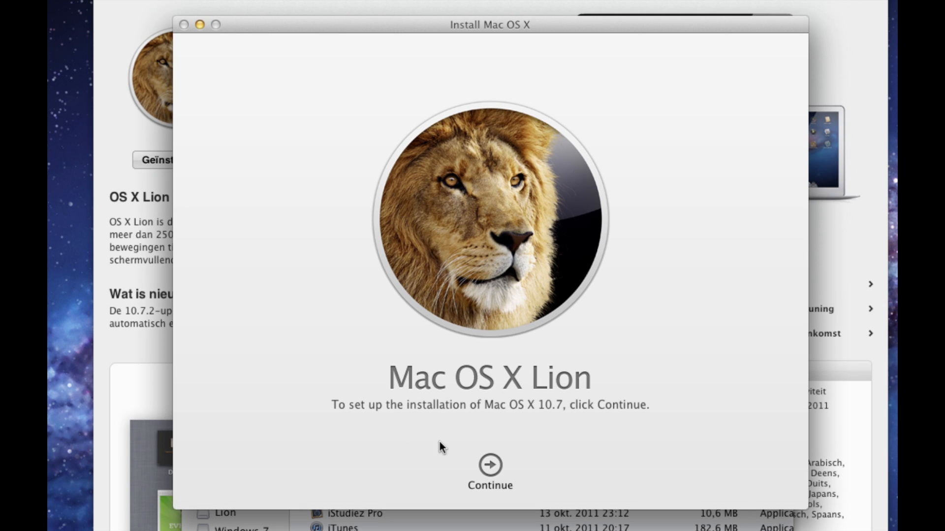
pyautogui.click(490, 464)
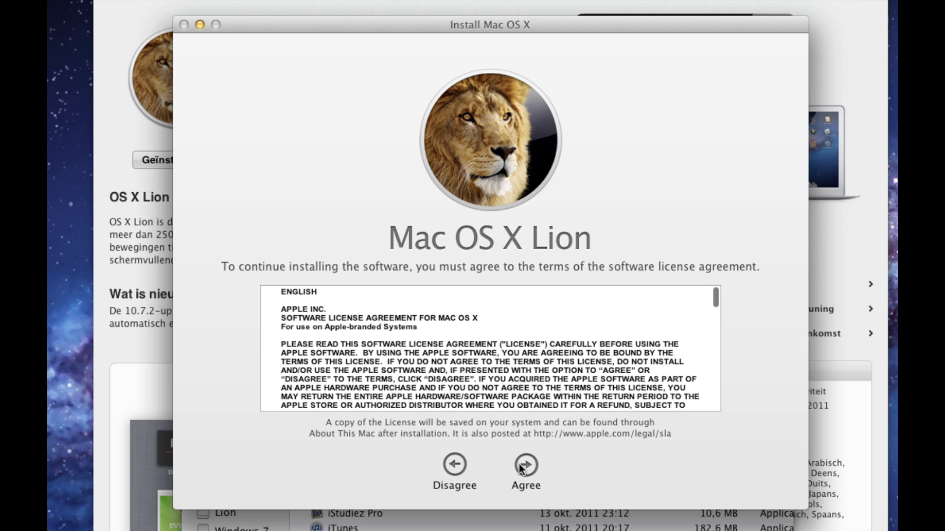
pyautogui.click(525, 465)
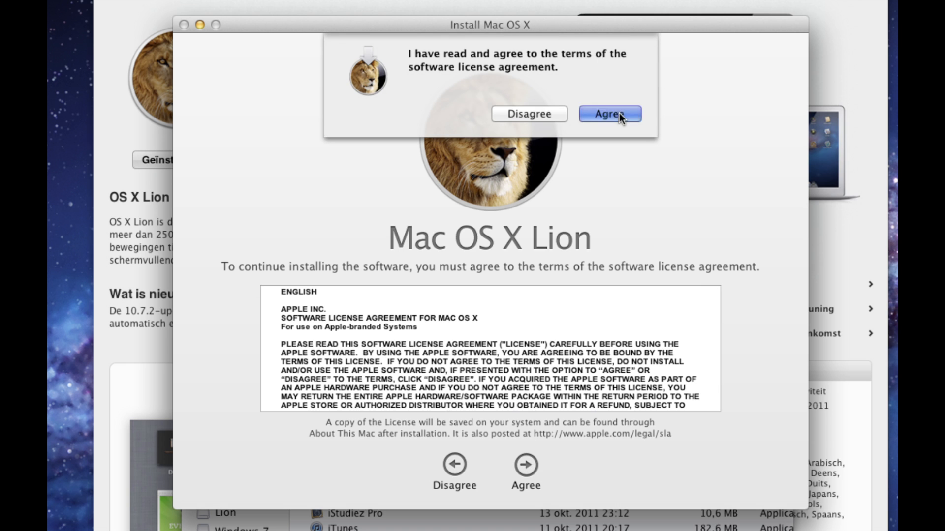
pyautogui.click(610, 114)
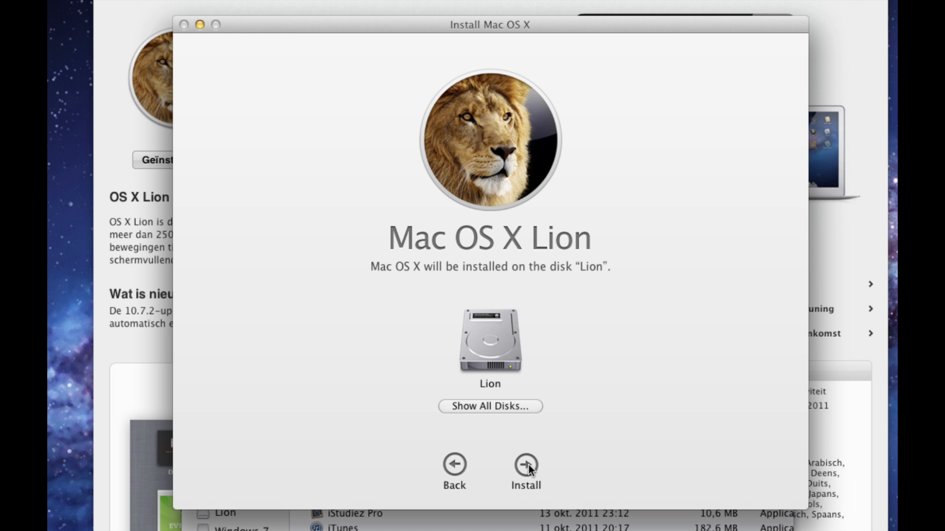
pyautogui.click(527, 465)
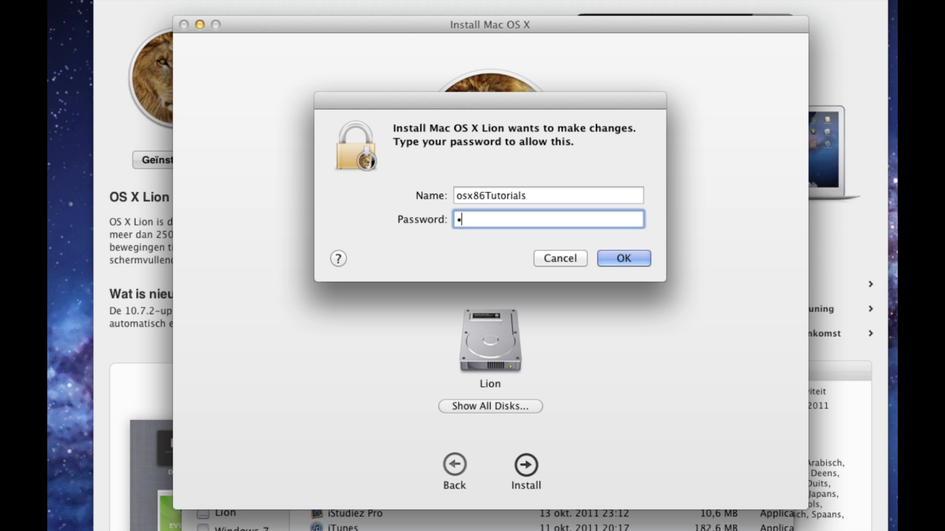
pyautogui.click(623, 258)
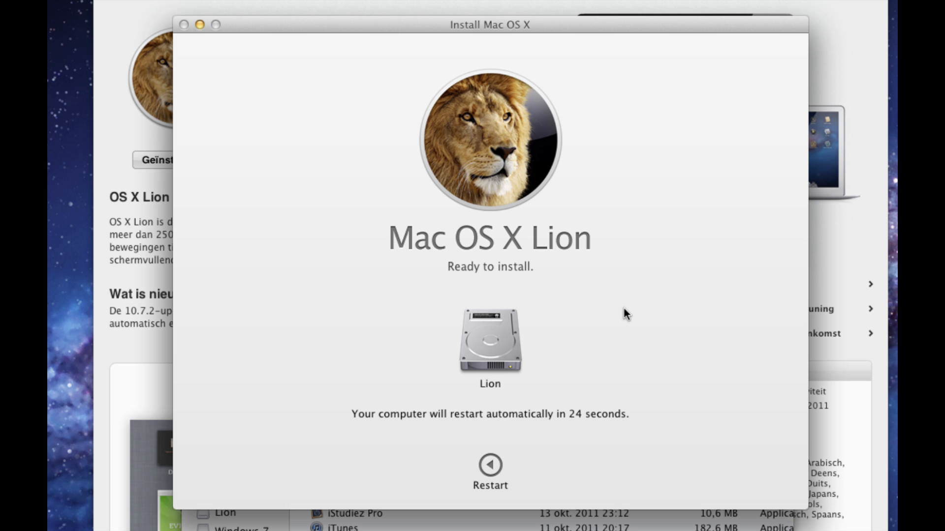
pyautogui.moveTo(761, 101)
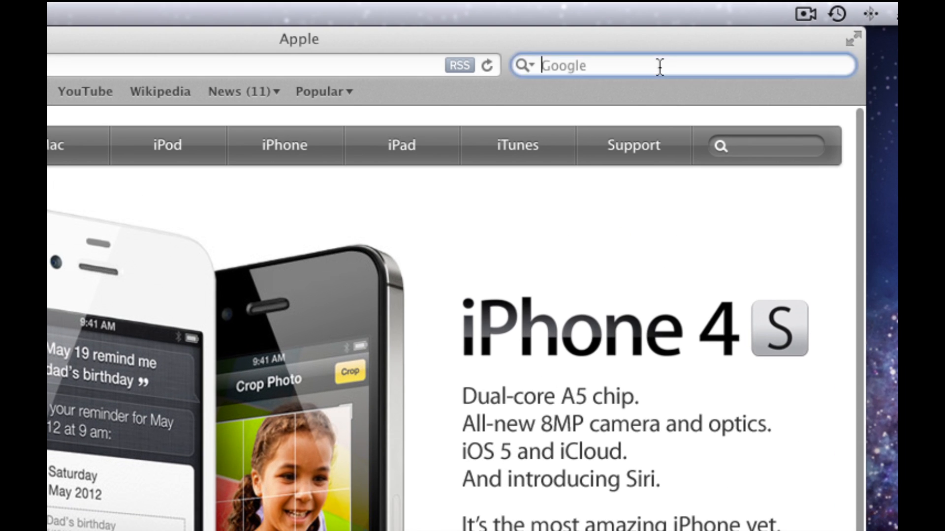
# Google 'xmove' and download the xMove installer from the tonymacx86 forum downloads page.
pyautogui.write('xmov')
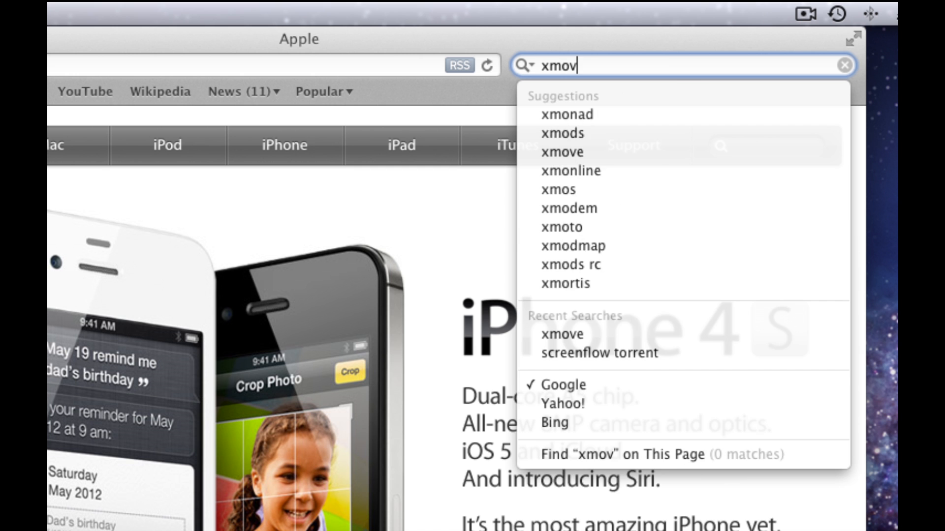
pyautogui.click(561, 151)
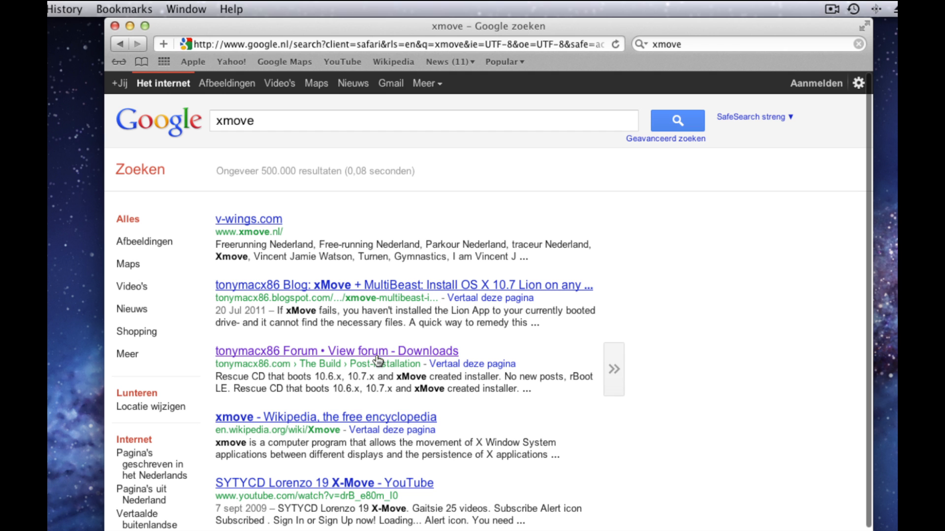
pyautogui.click(336, 350)
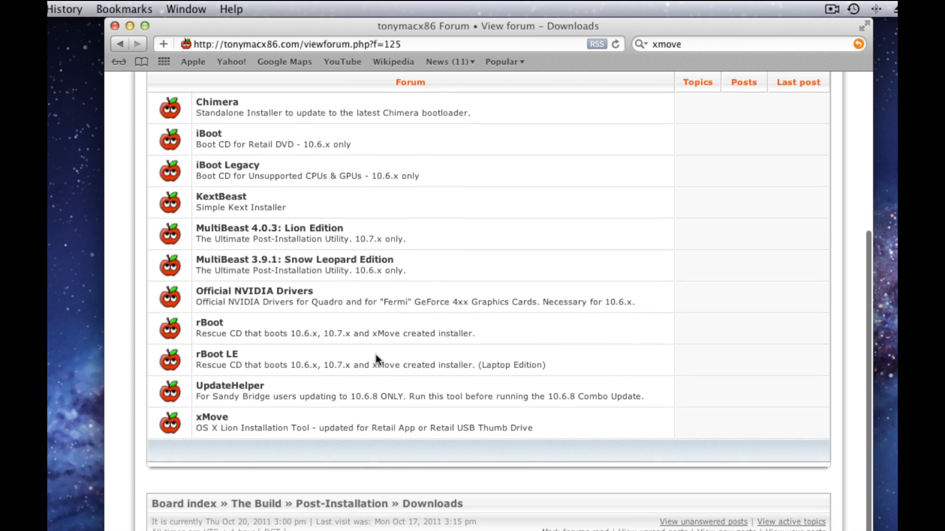
pyautogui.click(209, 417)
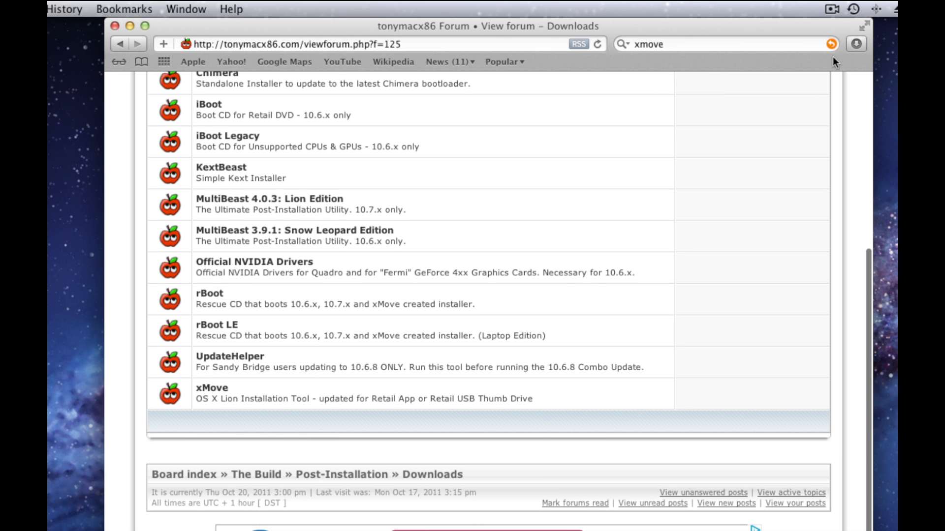
pyautogui.click(855, 44)
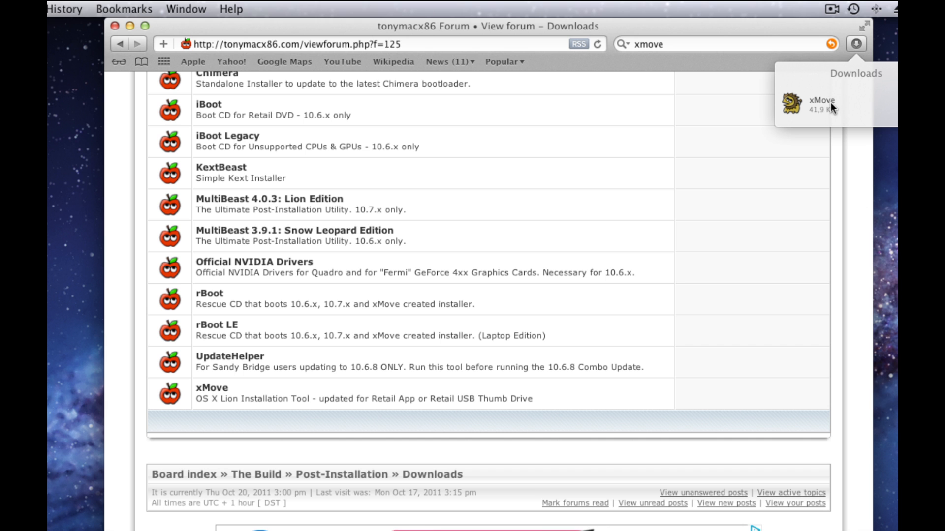
# Launch the downloaded xMove installer, accept its license and mark Retail App Store Install.
pyautogui.doubleClick(821, 102)
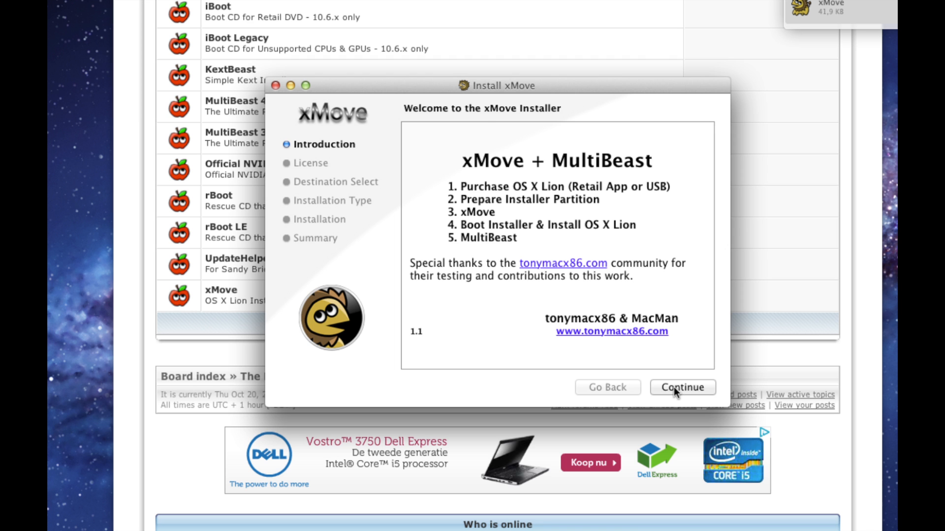
pyautogui.click(683, 387)
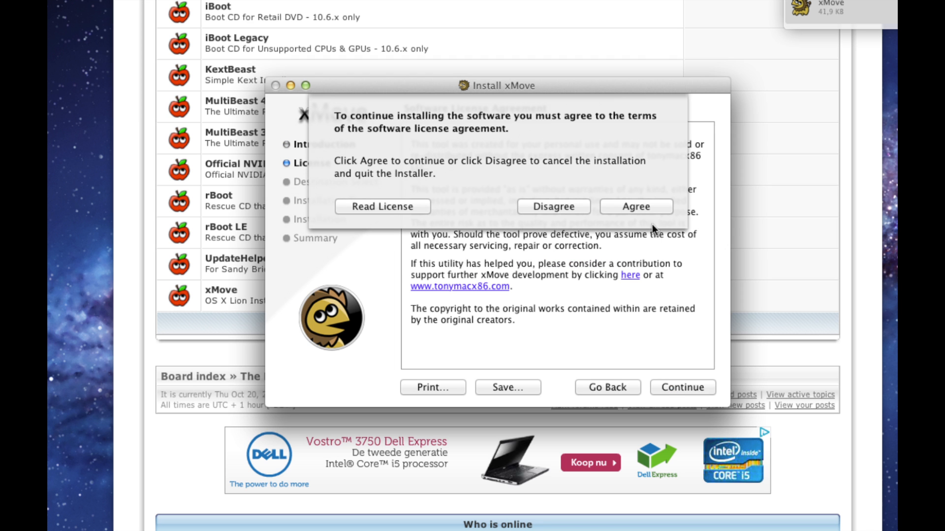
pyautogui.click(636, 207)
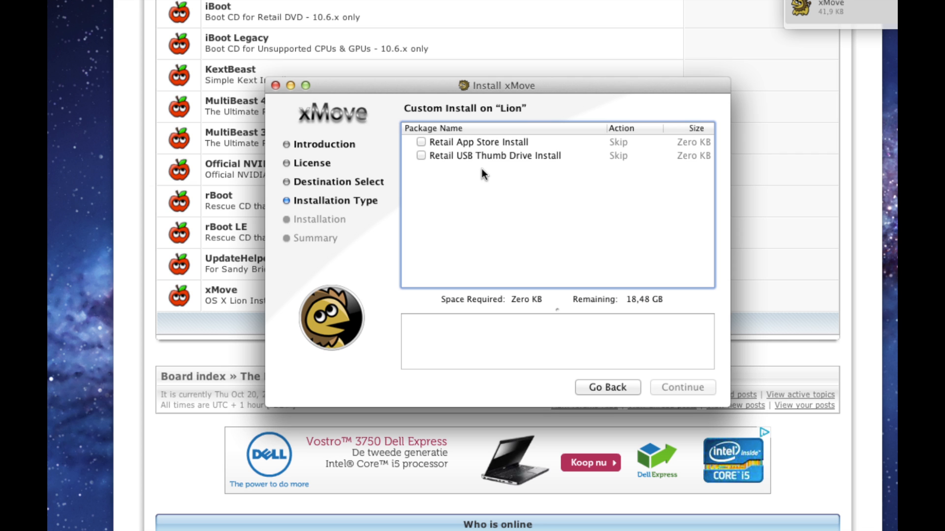
pyautogui.click(421, 142)
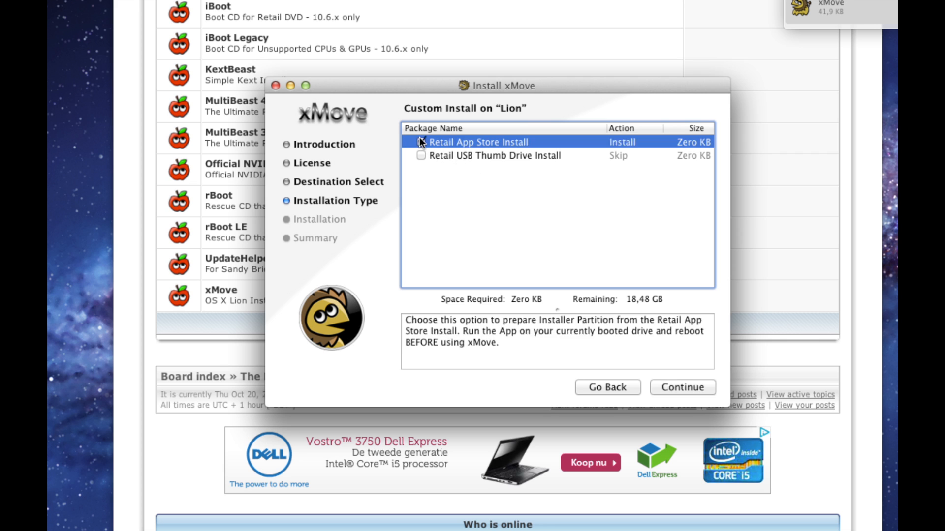
pyautogui.click(420, 142)
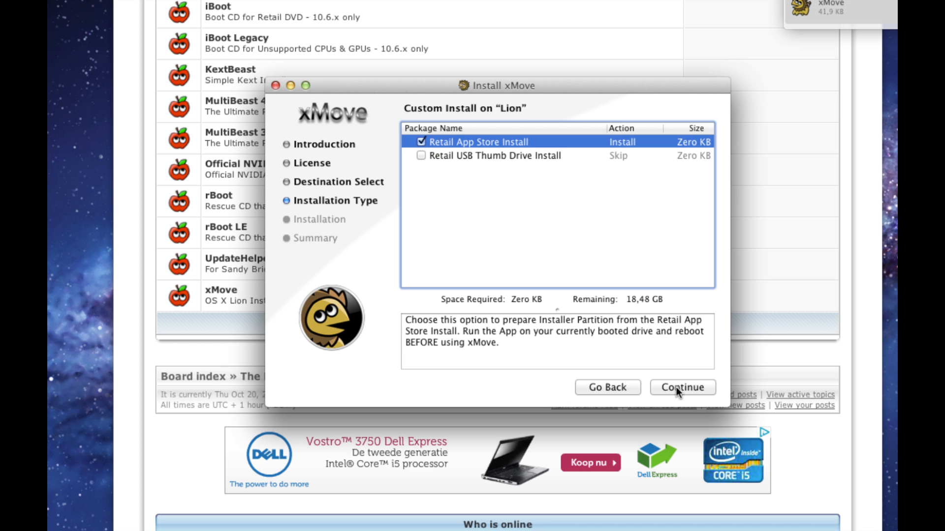
pyautogui.click(684, 388)
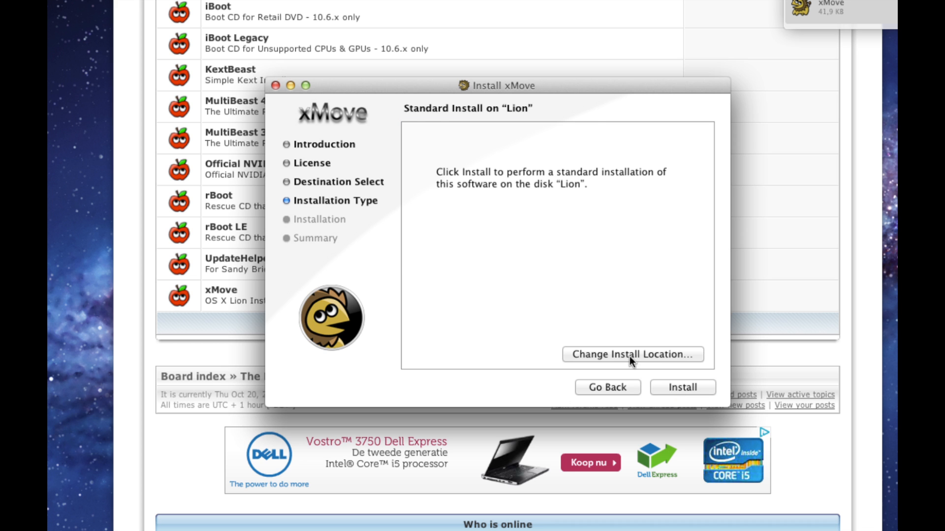
# Switch the destination to Empty_USB, install Retail App Store Install there and close the finished installer.
pyautogui.click(632, 354)
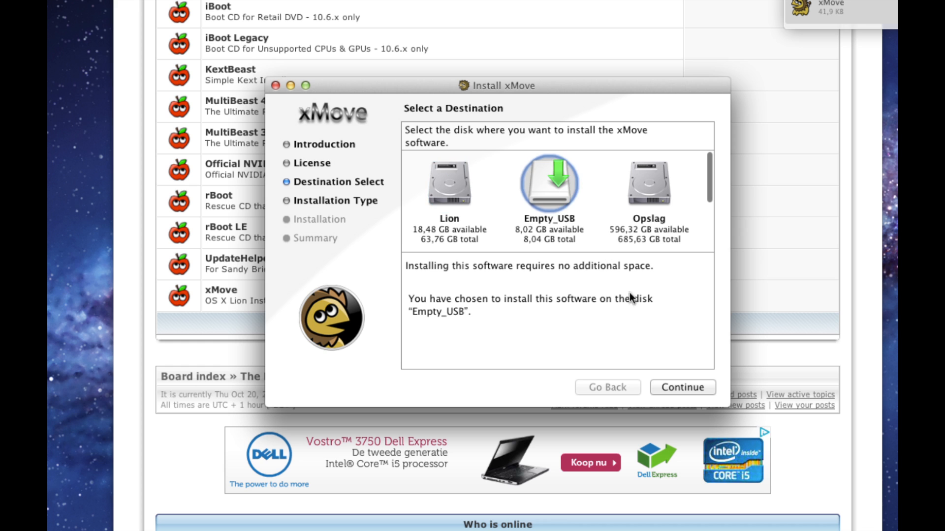
pyautogui.click(682, 387)
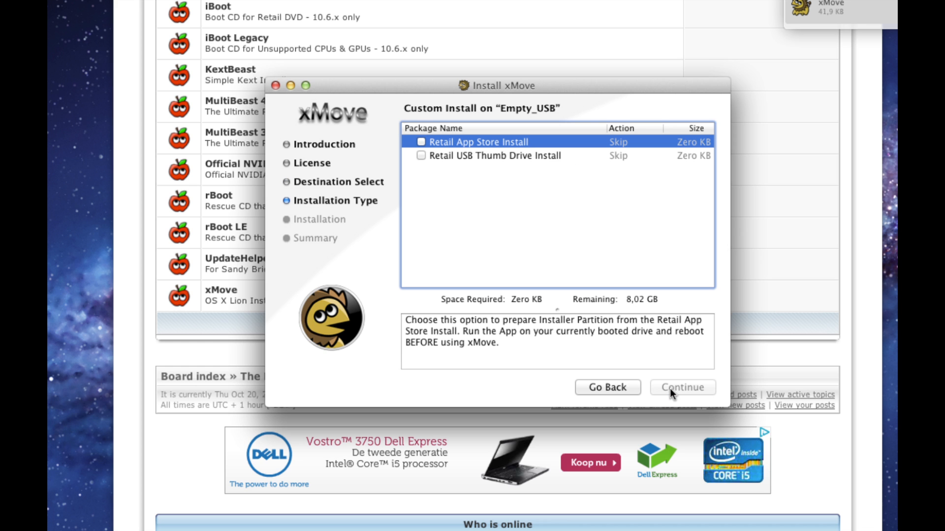
pyautogui.click(421, 142)
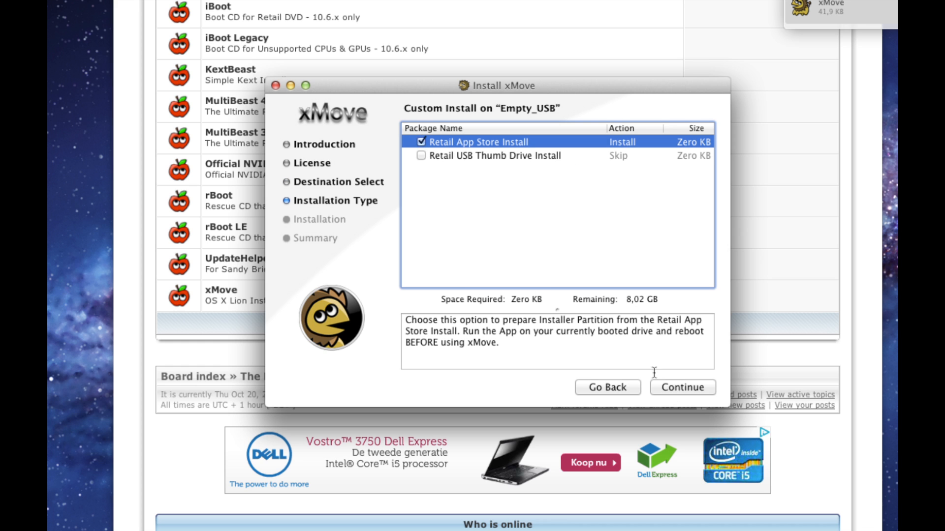
pyautogui.click(683, 388)
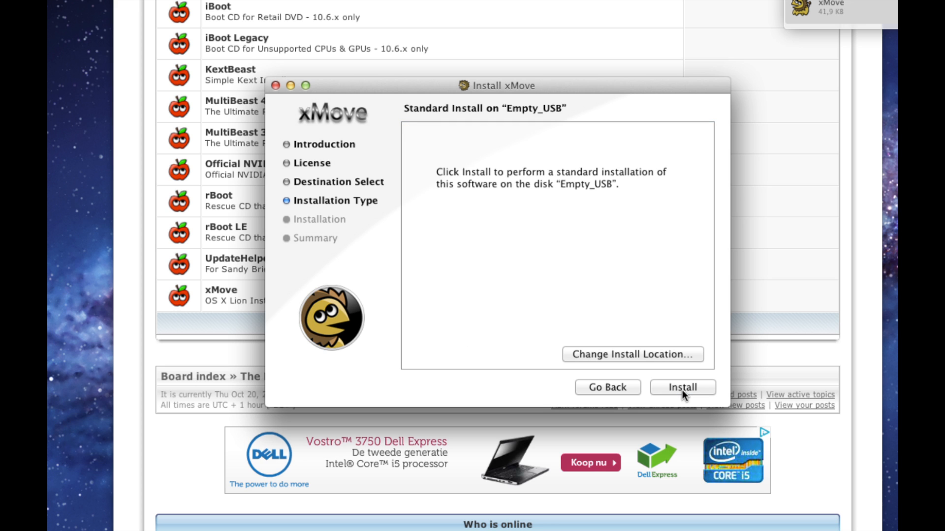
pyautogui.click(683, 388)
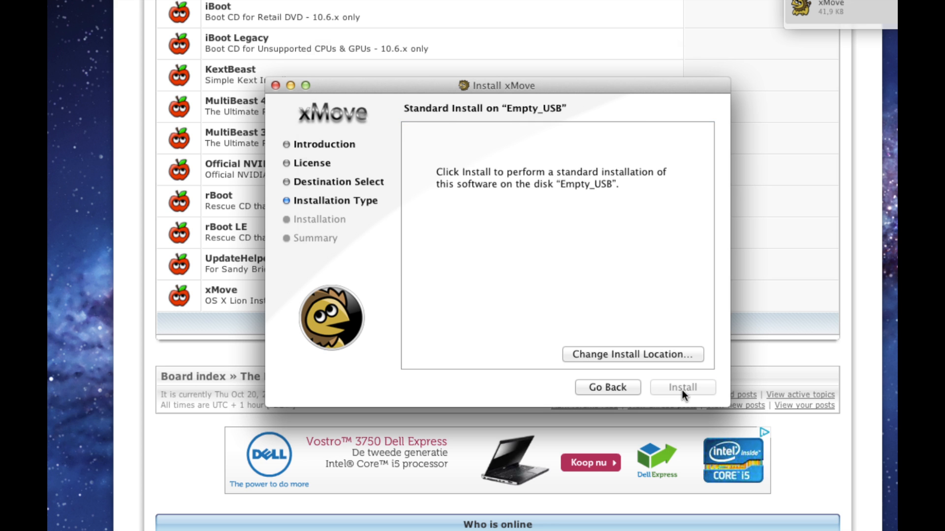
pyautogui.click(682, 388)
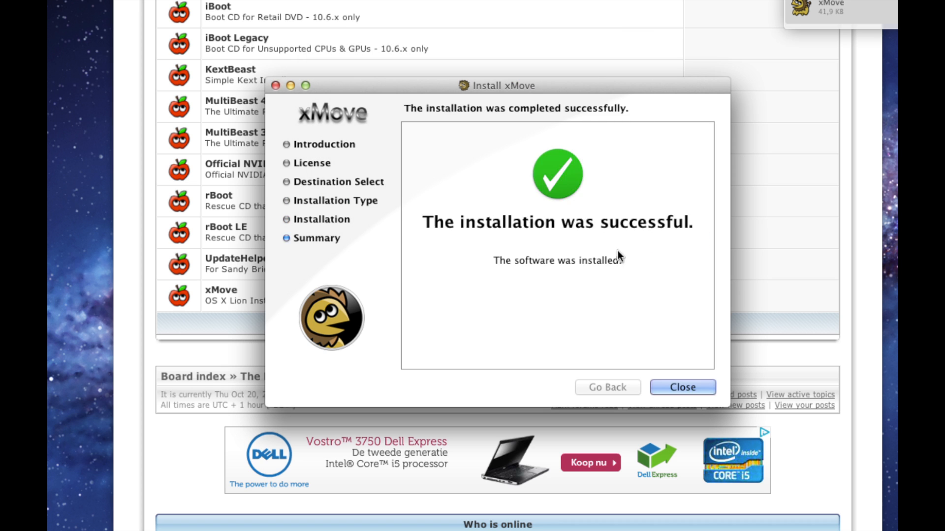
pyautogui.click(682, 387)
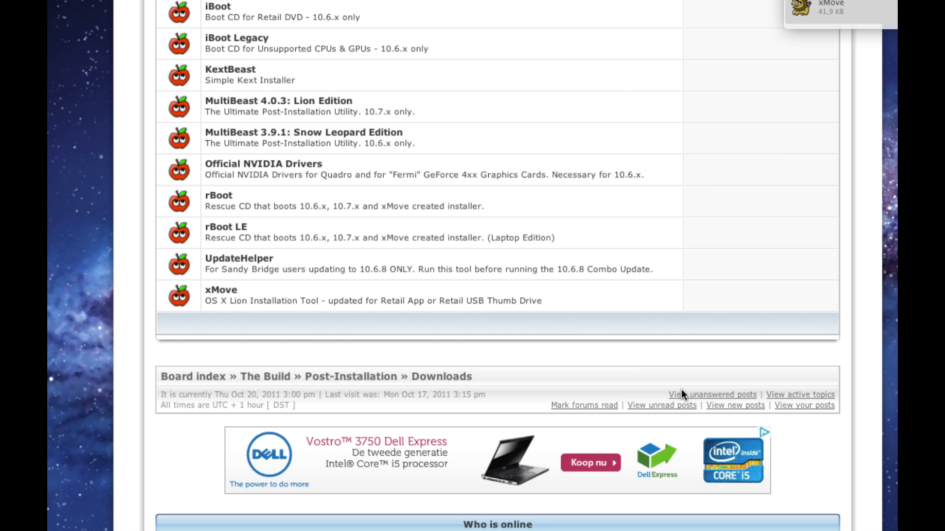
# Find the MultiBeast 4.0 Lion Edition post, download it from tonymacx86 and open the MultiBeast – Lion Edition folder.
pyautogui.rightClick(798, 8)
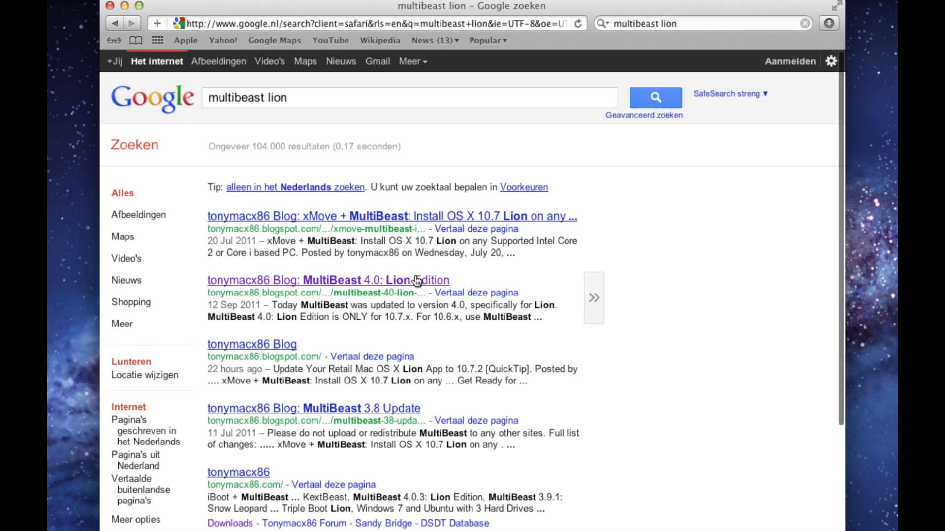
pyautogui.click(327, 281)
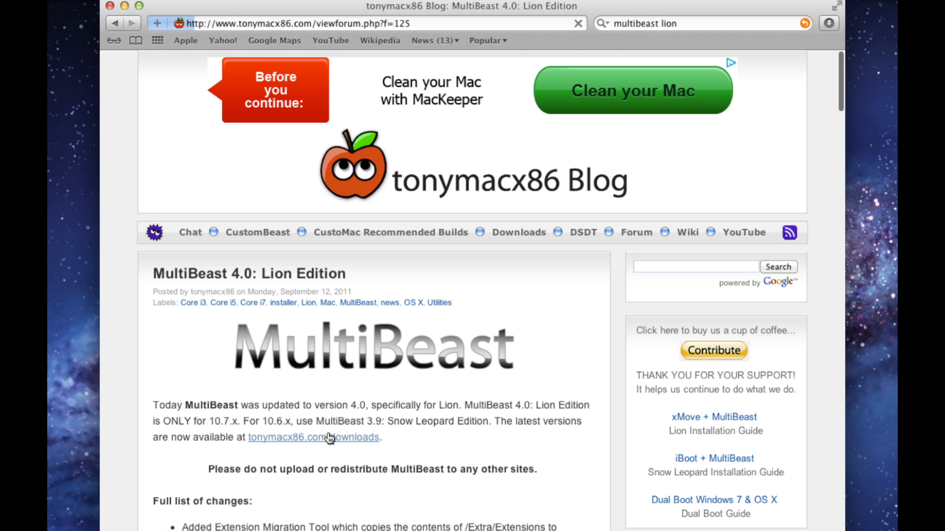
pyautogui.click(333, 438)
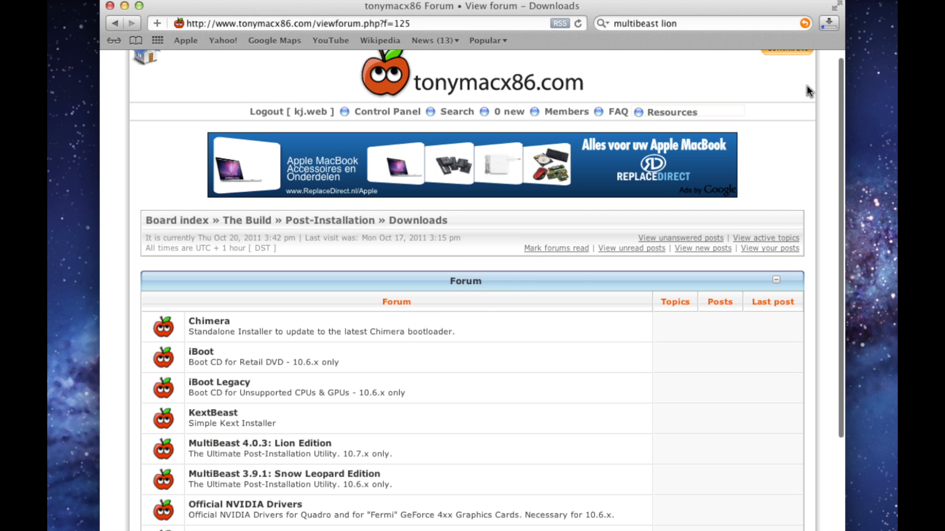
pyautogui.moveTo(803, 73)
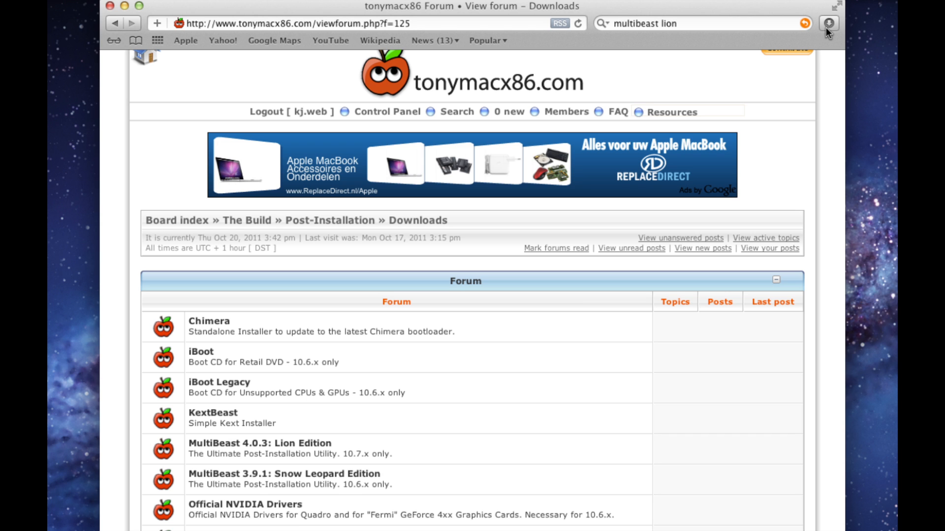
pyautogui.click(829, 23)
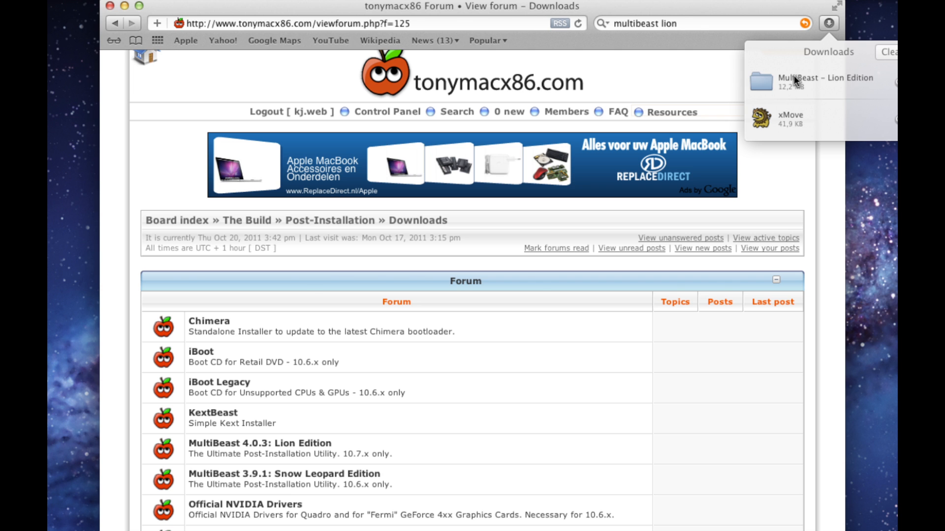
pyautogui.doubleClick(823, 78)
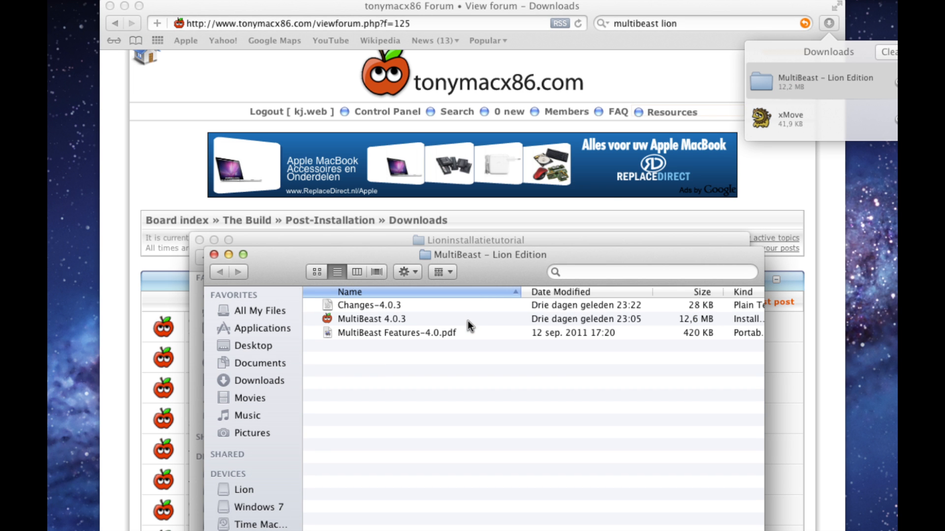
# Launch MultiBeast 4.0.3, pass the read-me and accept its license.
pyautogui.doubleClick(371, 318)
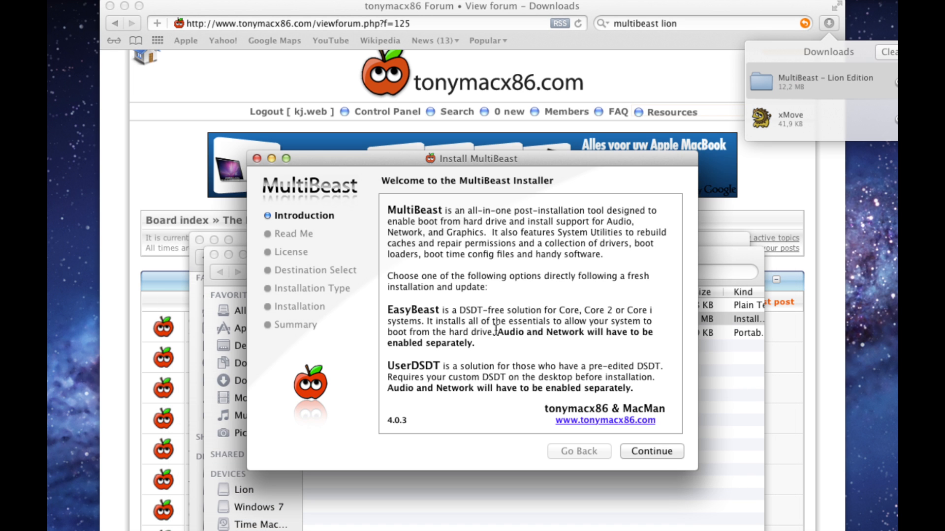
pyautogui.click(651, 450)
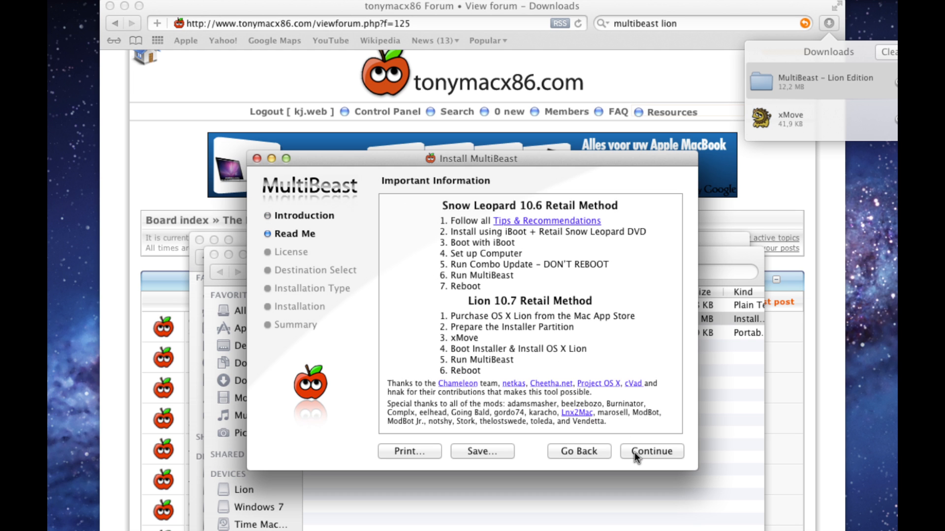
pyautogui.click(652, 451)
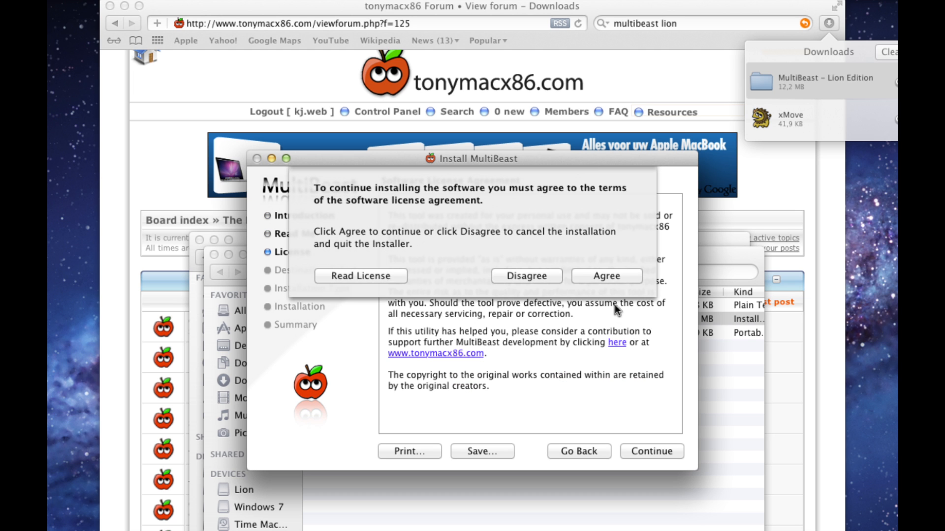
pyautogui.click(606, 275)
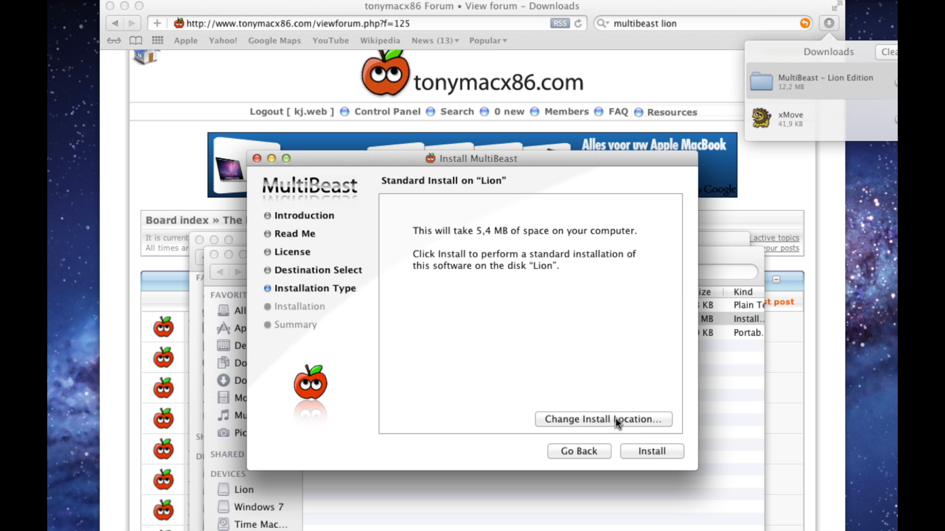
# Target Empty_USB and select the NullCPUPowerManagement and Voodoo PS/2 Controller kexts.
pyautogui.click(603, 420)
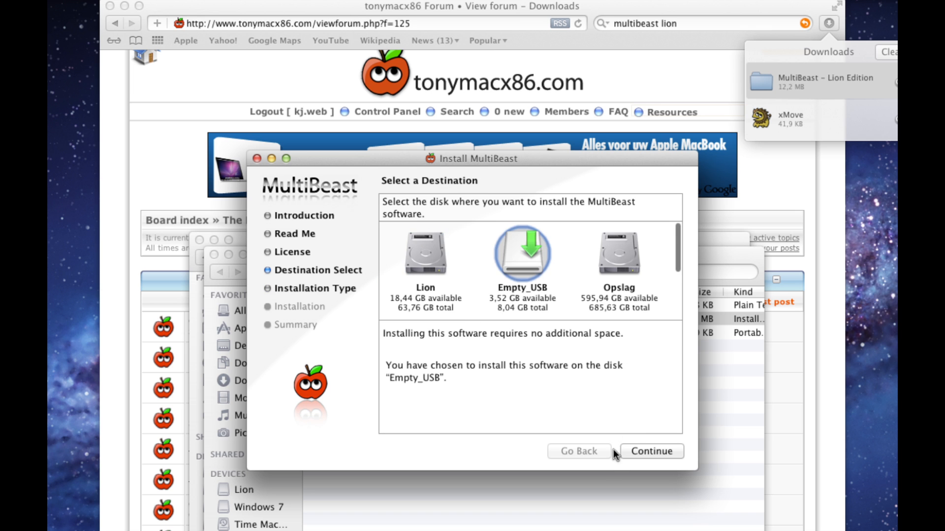
pyautogui.click(652, 451)
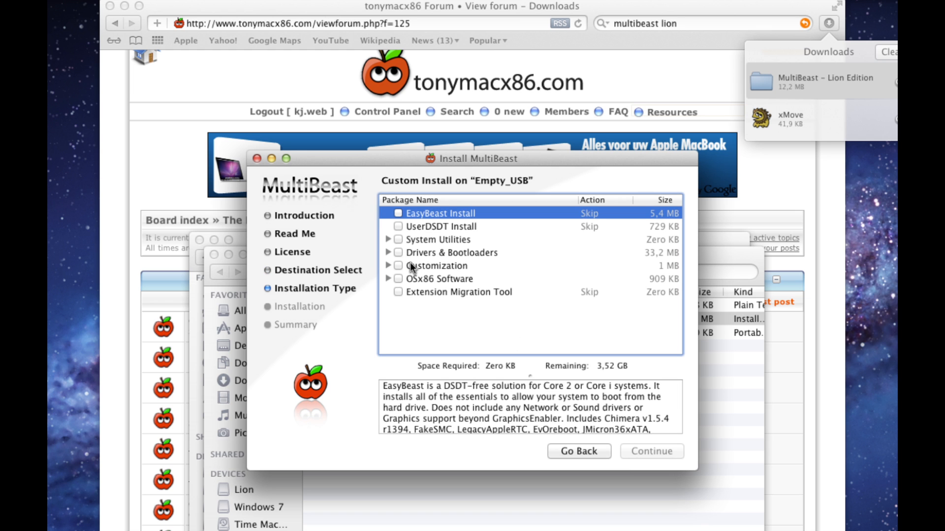
pyautogui.click(388, 252)
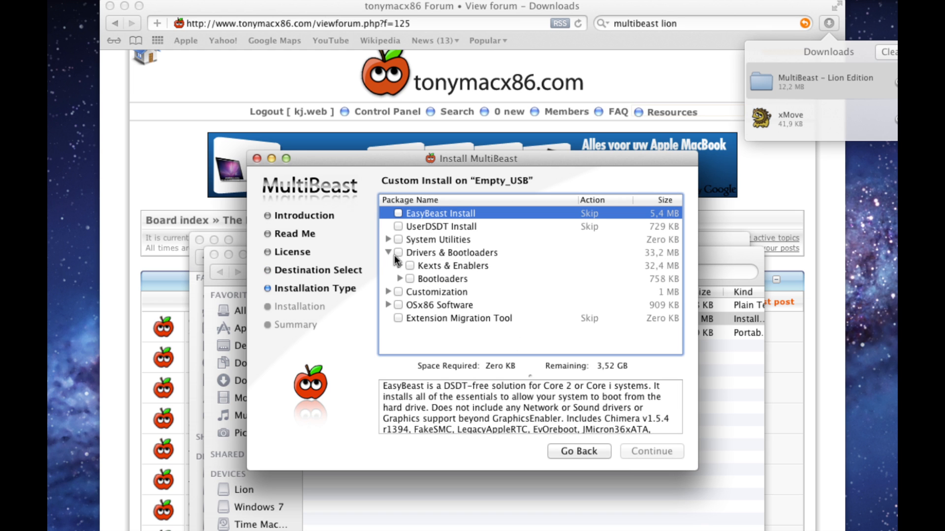
pyautogui.click(400, 265)
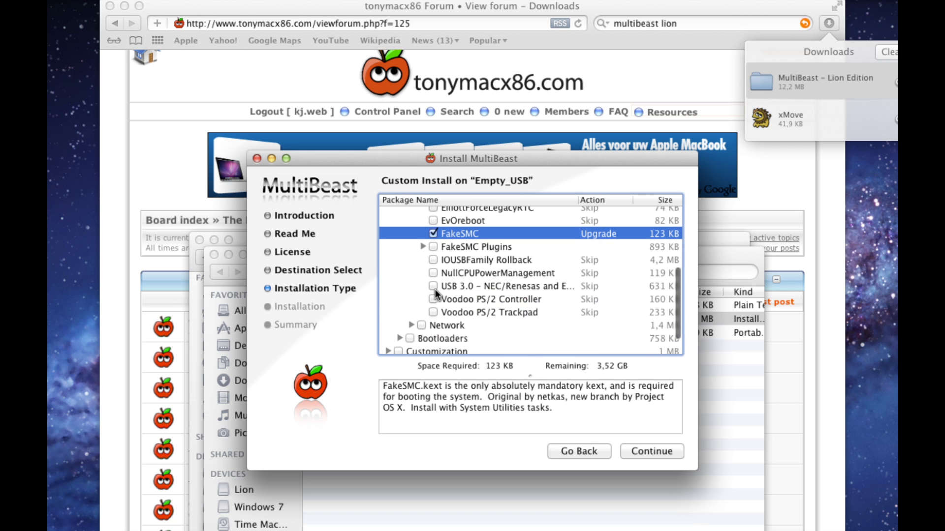
pyautogui.click(433, 273)
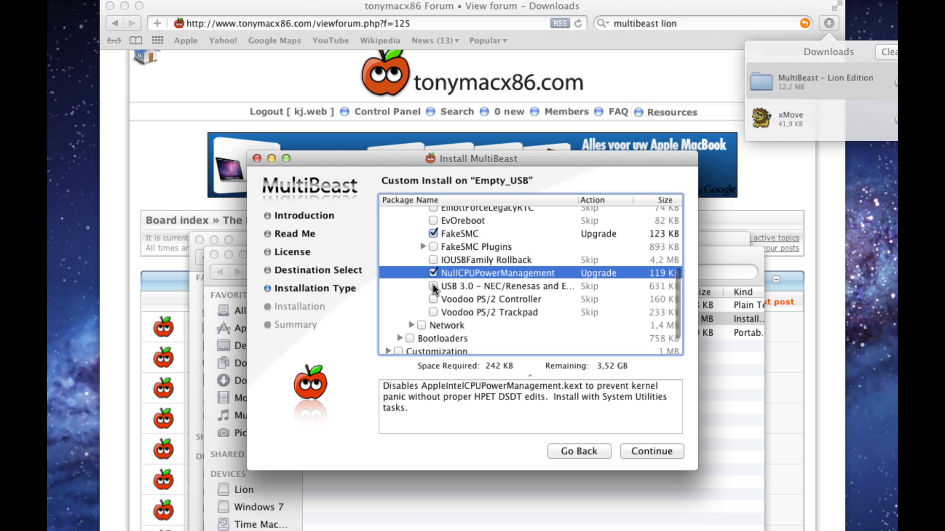
pyautogui.click(433, 301)
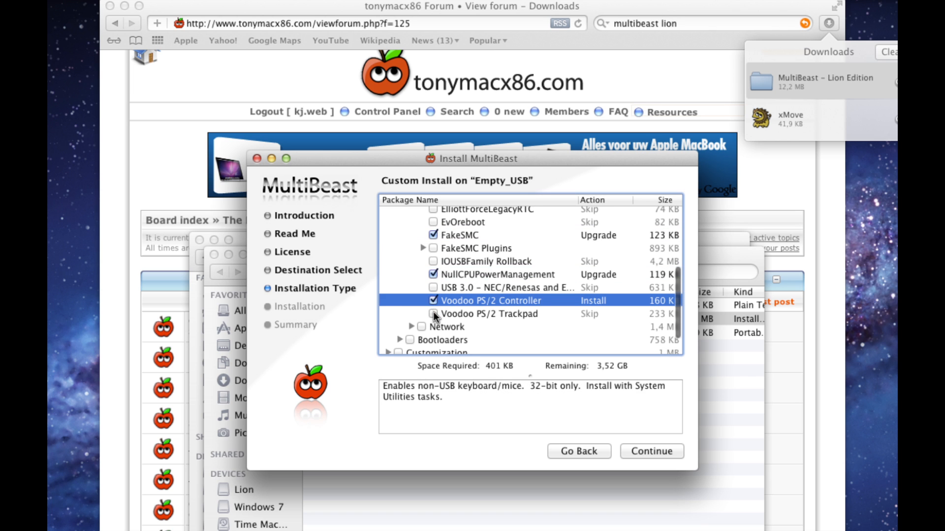
pyautogui.click(489, 314)
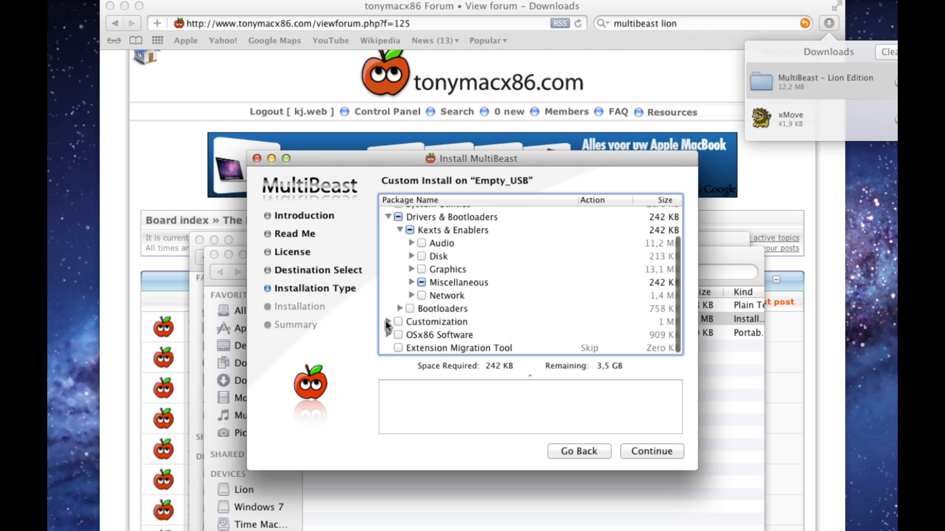
# Choose the MacPro 5,1 system definition under Customization > System Definitions.
pyautogui.click(399, 322)
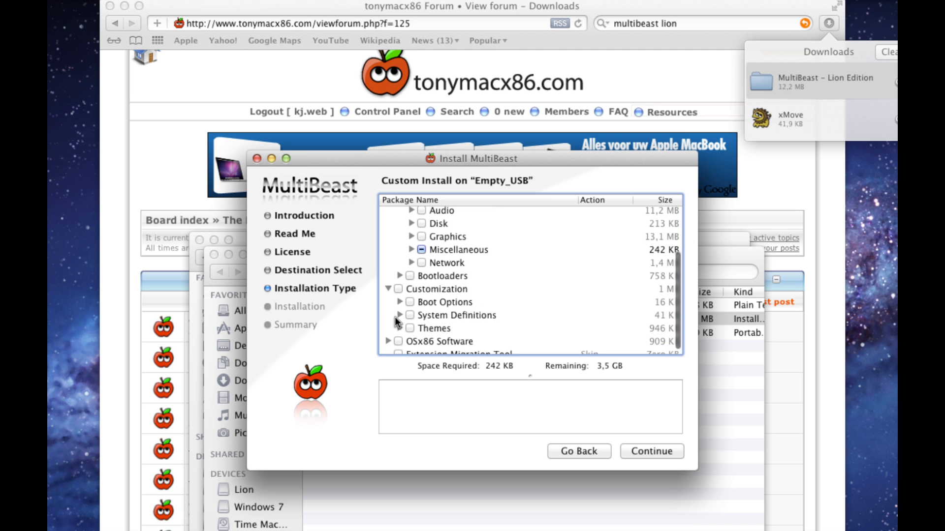
pyautogui.click(400, 315)
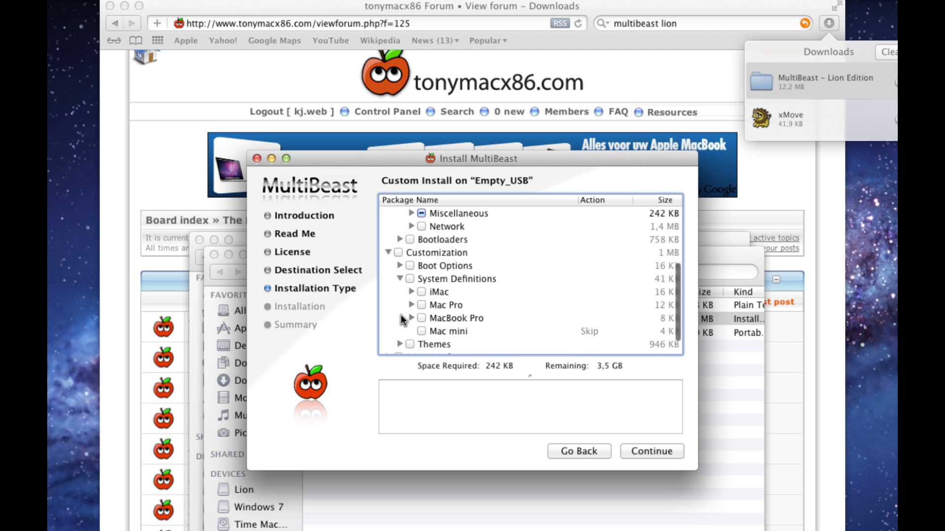
pyautogui.click(411, 305)
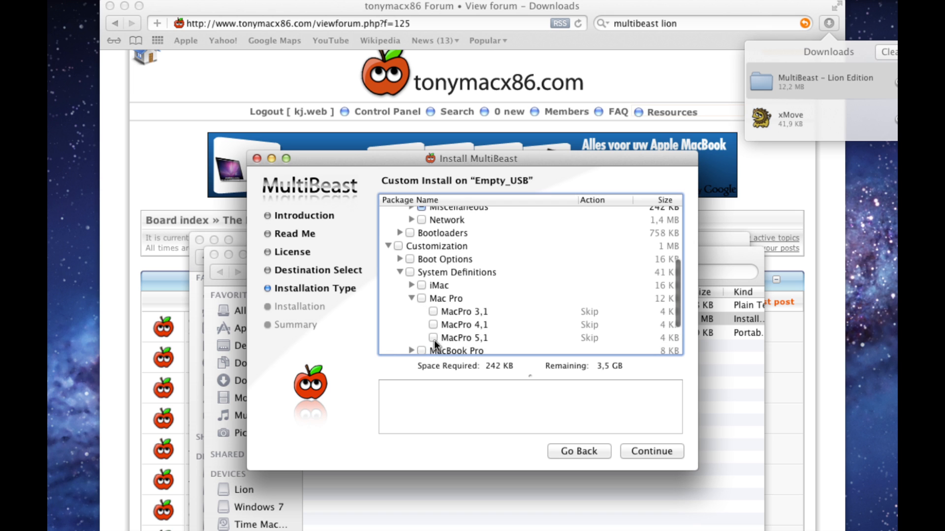
pyautogui.click(433, 338)
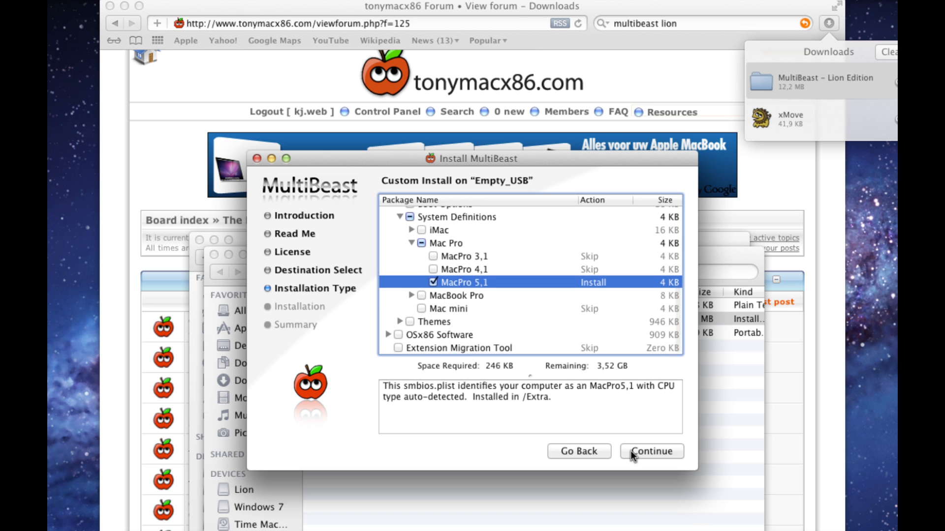
# Install the selected MultiBeast packages on Empty_USB, authorising with the password, and close the installer.
pyautogui.click(651, 451)
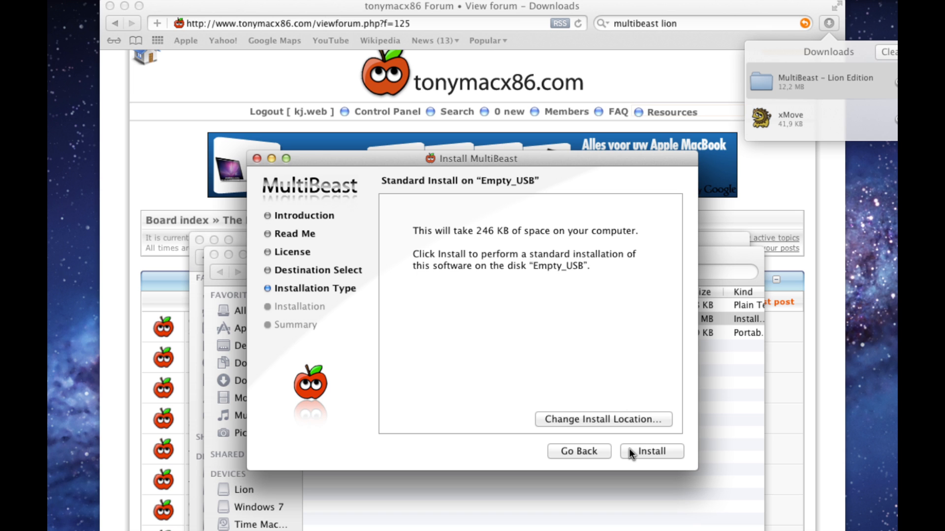
pyautogui.click(651, 451)
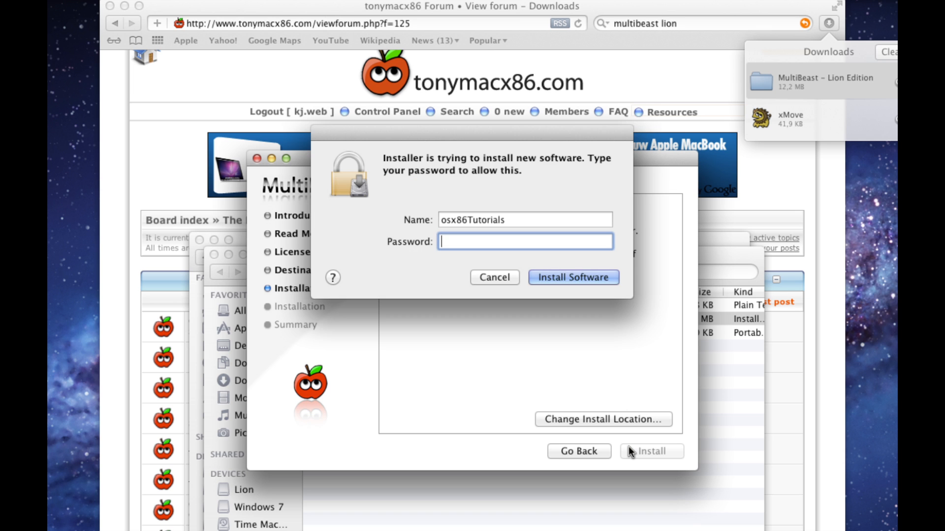
pyautogui.click(573, 278)
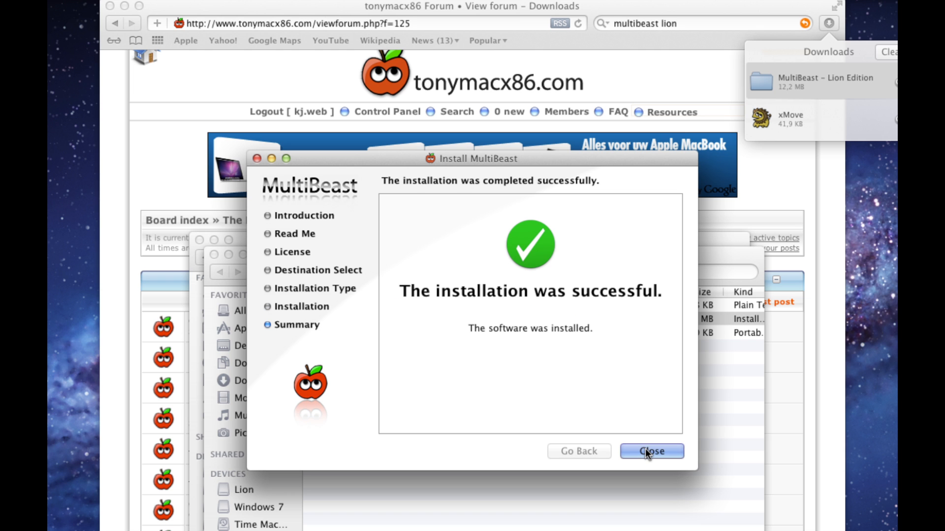
pyautogui.click(652, 451)
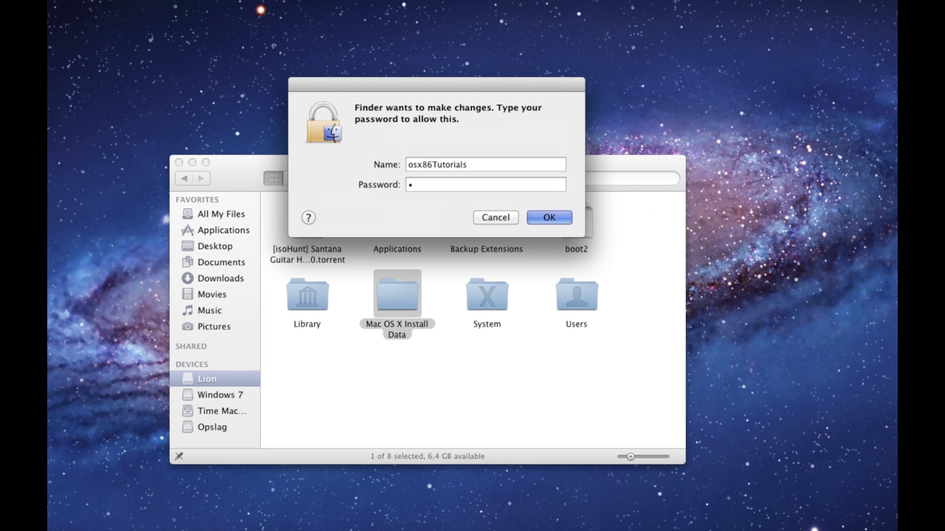
# Authorise deleting Mac OS X Install Data from the Lion drive and empty the Trash.
pyautogui.click(550, 218)
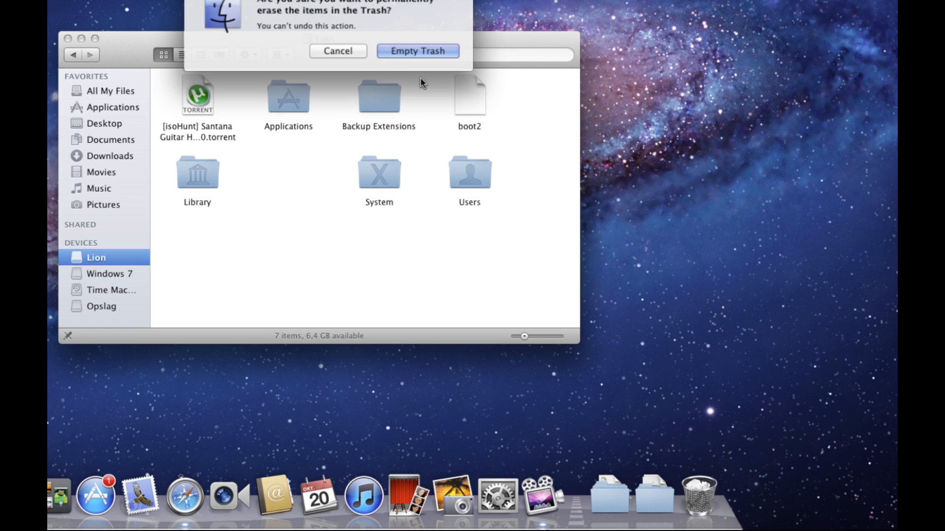
pyautogui.click(417, 51)
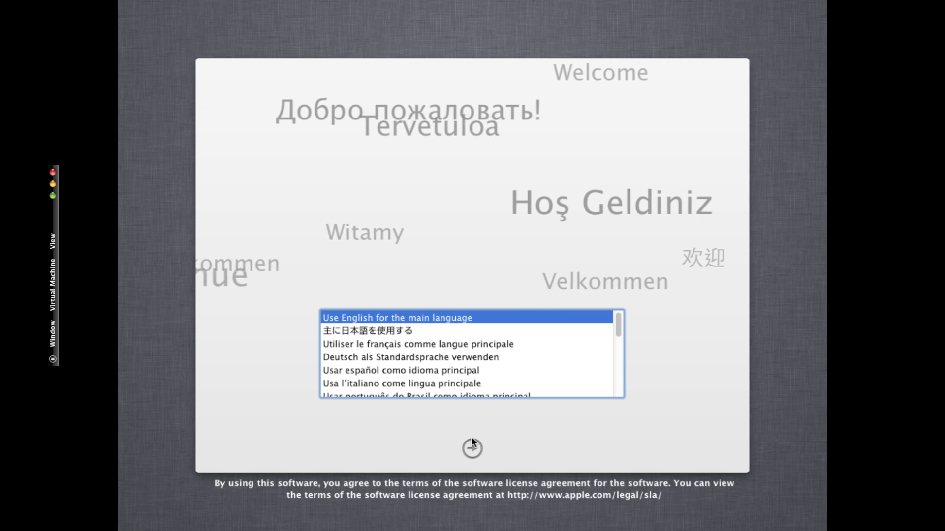
# Proceed in English, agree to the Lion license and start installing Lion on Macintosh HD.
pyautogui.click(473, 449)
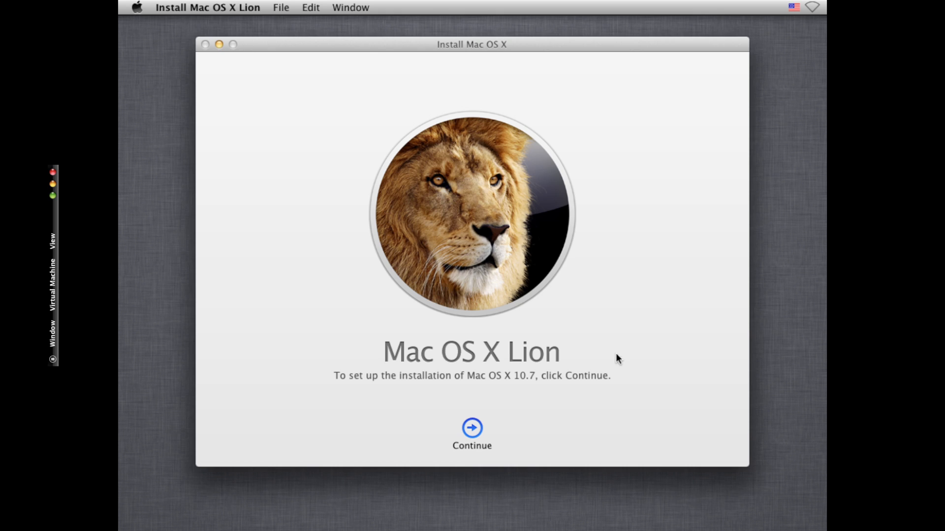
pyautogui.click(472, 427)
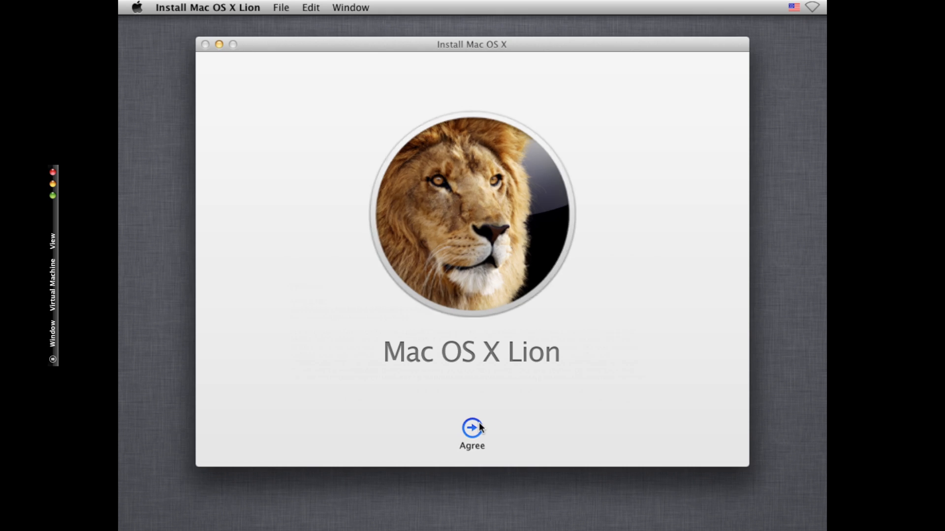
pyautogui.click(472, 427)
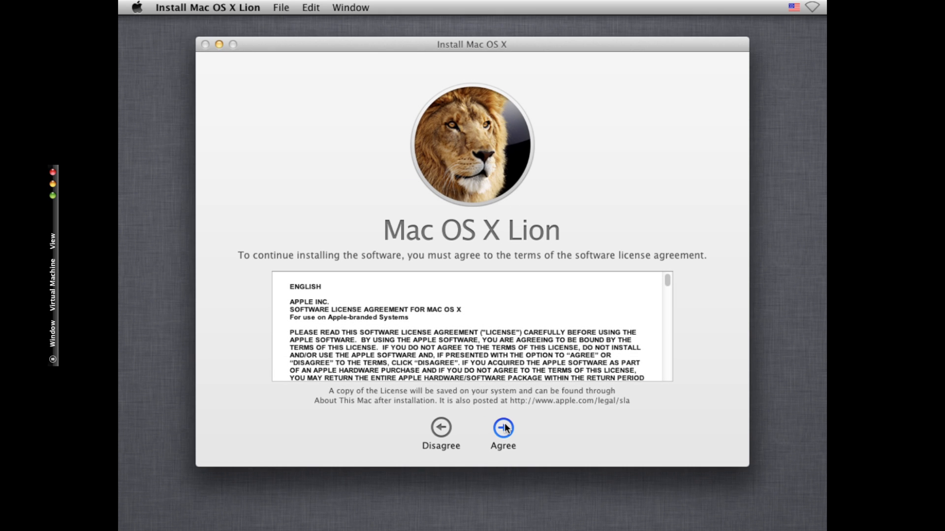
pyautogui.click(503, 428)
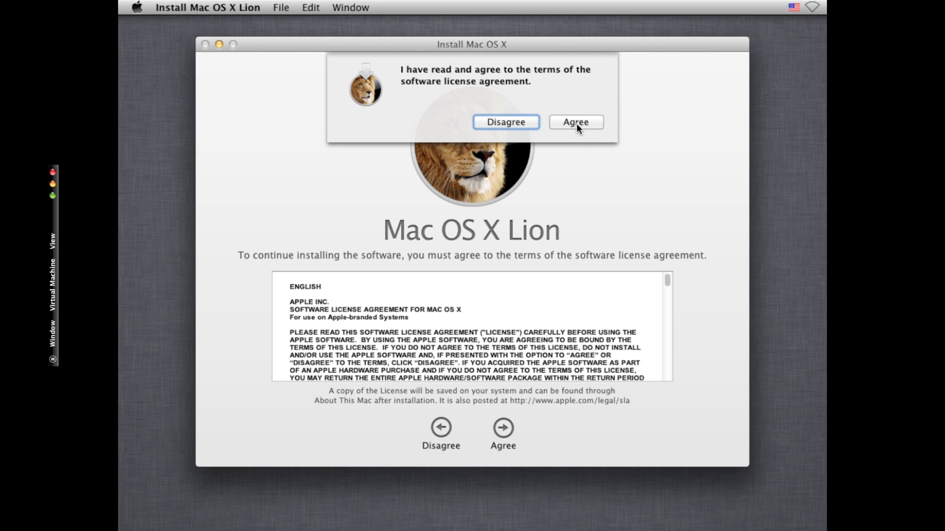
pyautogui.click(575, 122)
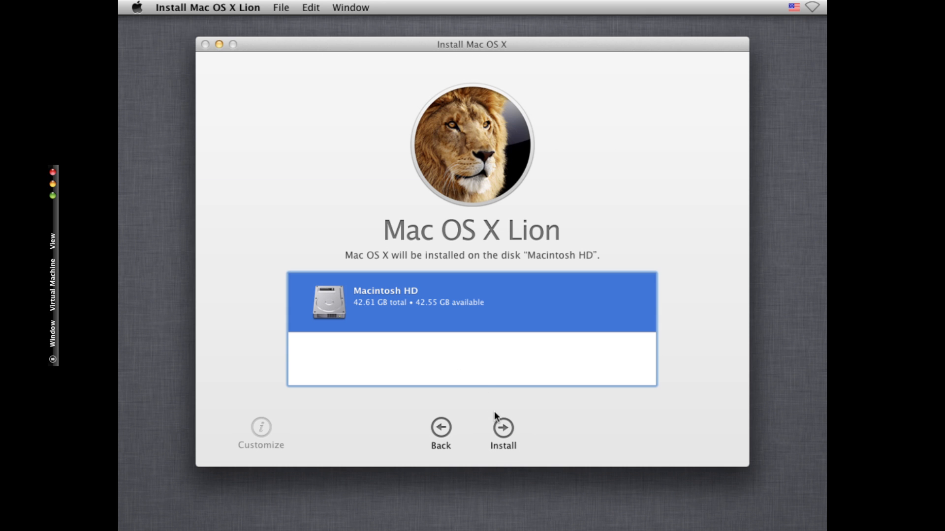
pyautogui.click(502, 428)
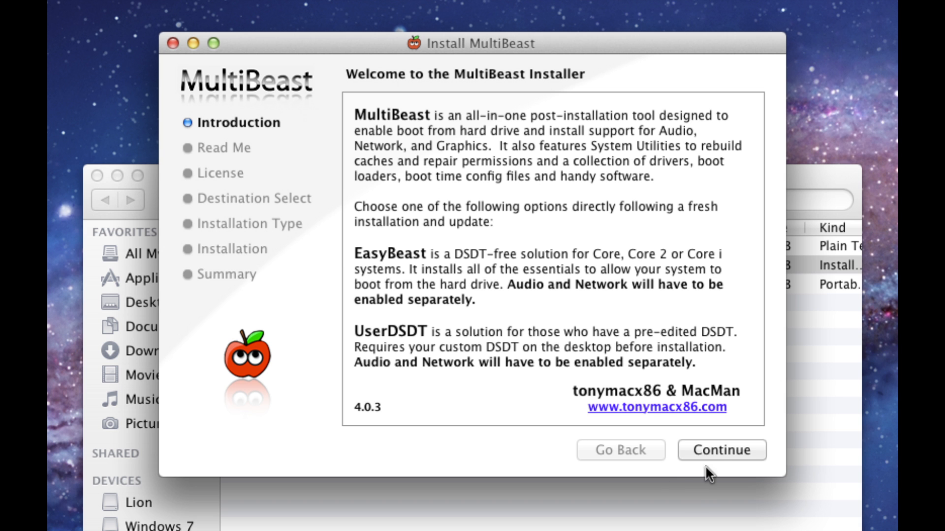
# Continue past MultiBeast's introduction and agree to the license to reach package selection.
pyautogui.click(722, 451)
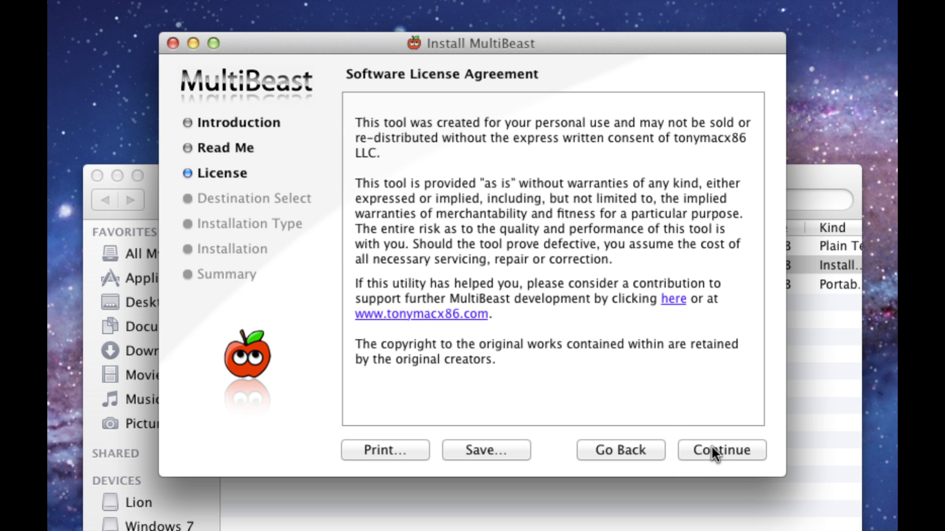
pyautogui.click(722, 451)
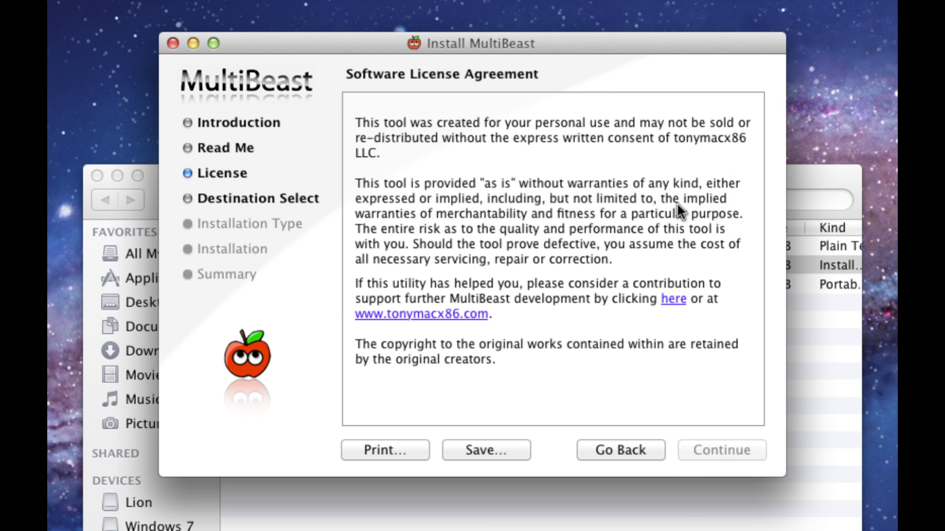
pyautogui.click(721, 451)
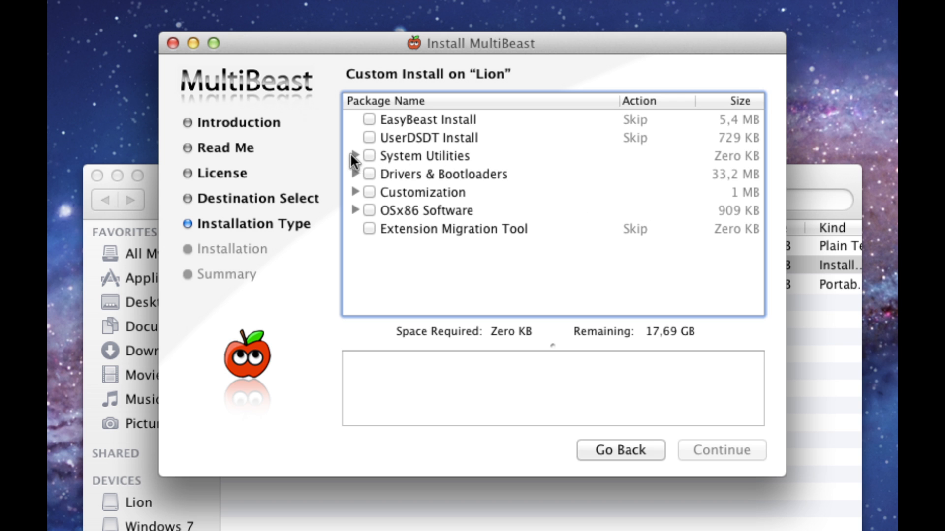
# In Drivers & Bootloaders, tick Bootloaders, FakeSMC and NullCPUPowerManagement.
pyautogui.click(356, 155)
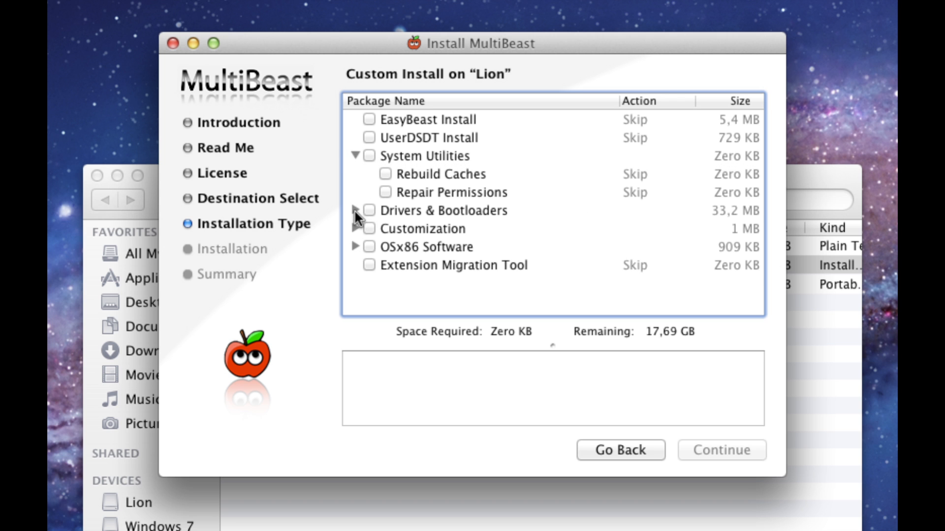
pyautogui.click(358, 211)
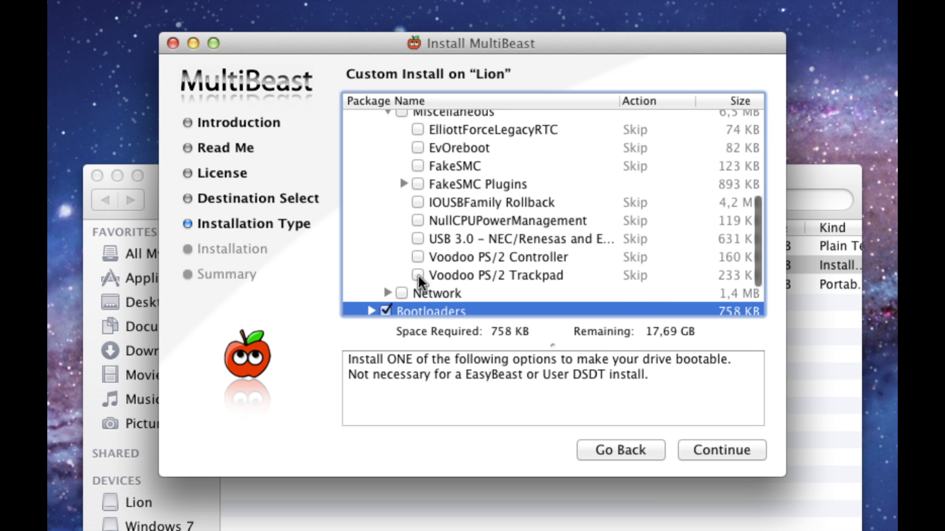
pyautogui.click(418, 276)
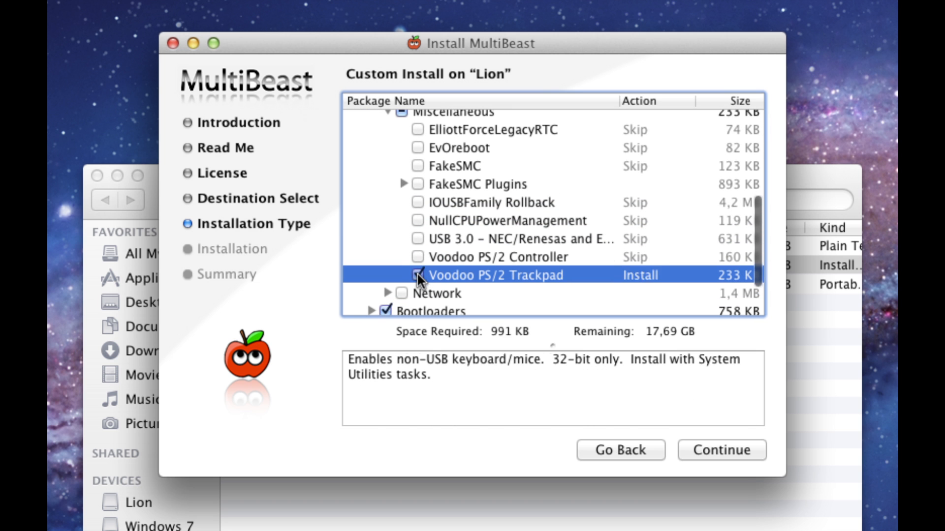
pyautogui.click(414, 166)
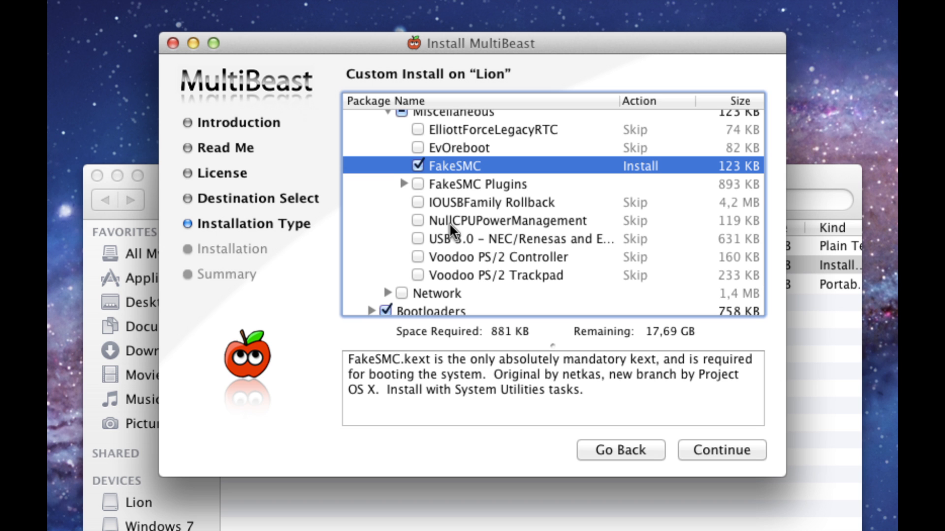
pyautogui.click(415, 220)
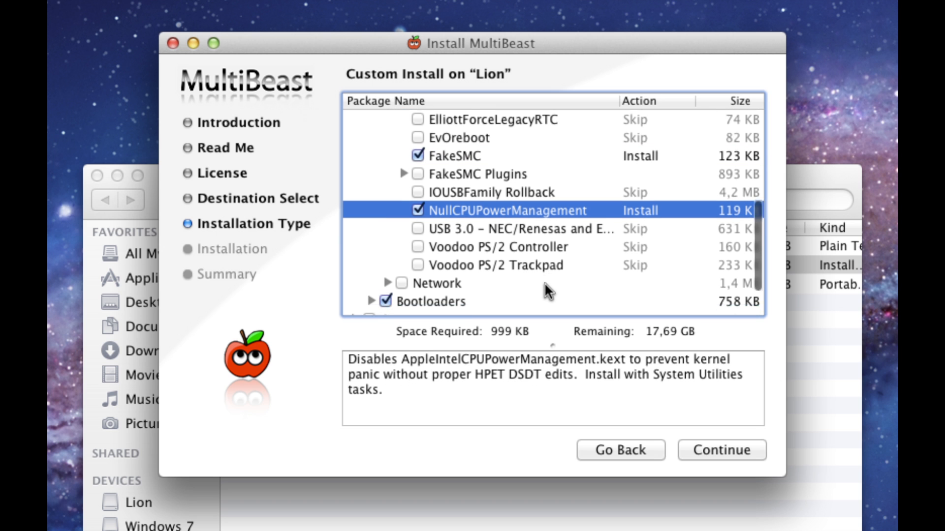
# Under Customization > System Definitions, choose the MacBook Pro definition.
pyautogui.scroll(-3)
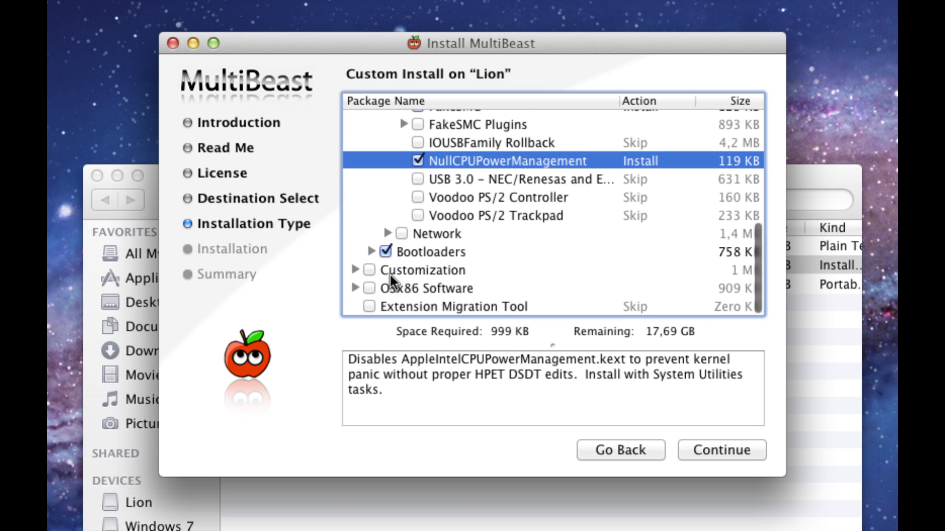
pyautogui.click(353, 270)
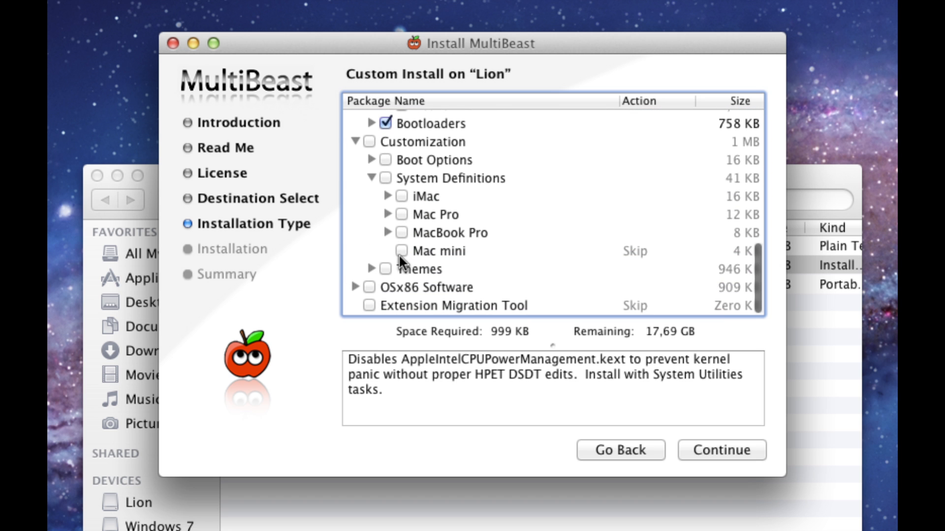
pyautogui.click(402, 233)
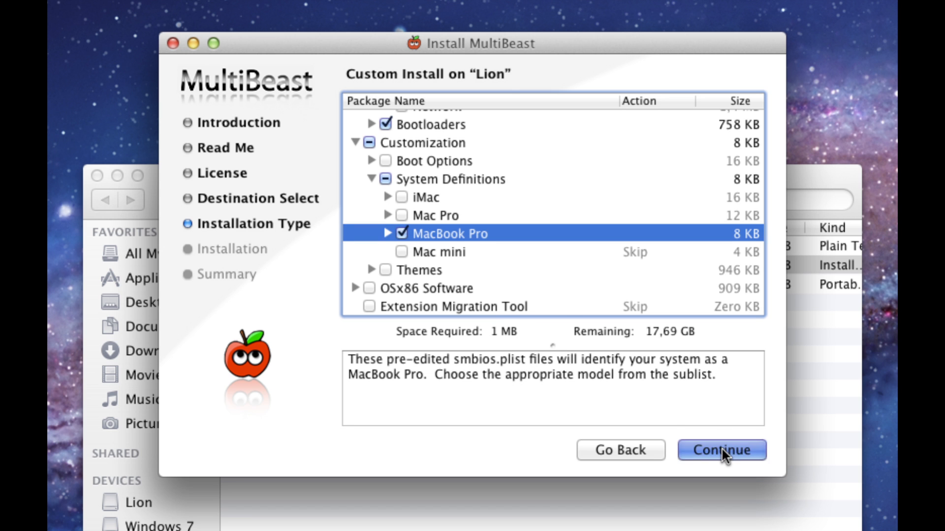
# Start the 1 MB install on "Lion" and enter the admin password when prompted.
pyautogui.click(722, 451)
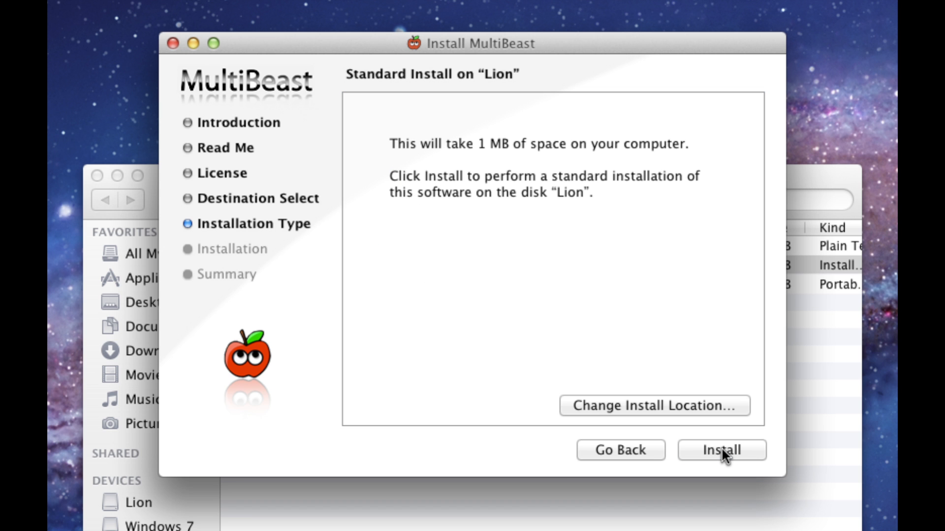
pyautogui.click(722, 451)
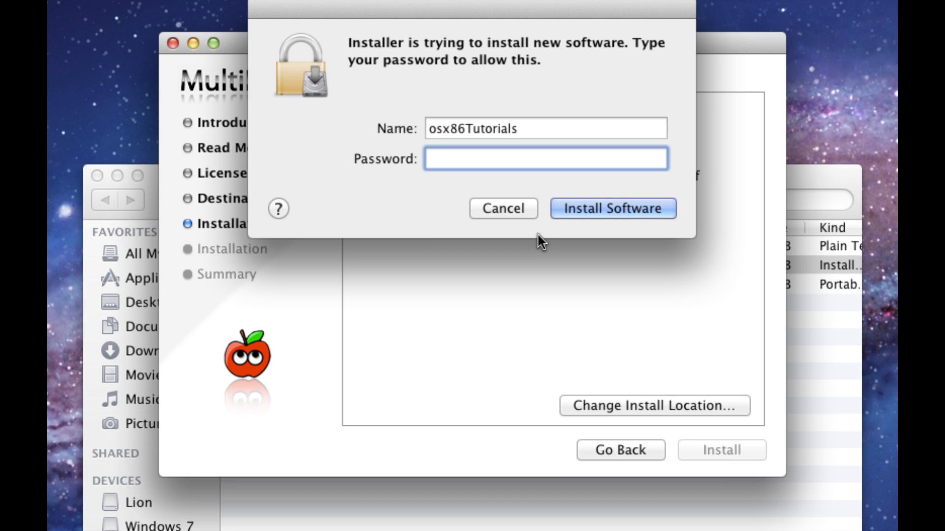
pyautogui.write('•')
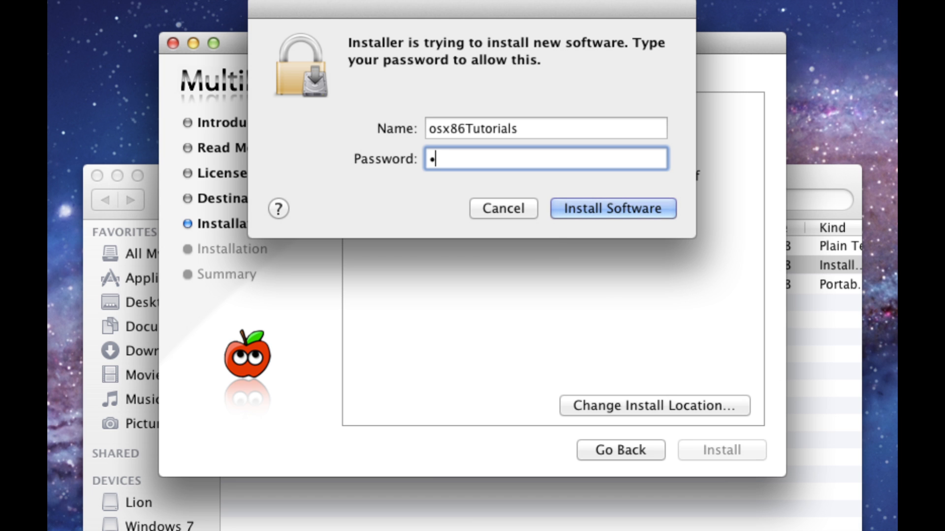